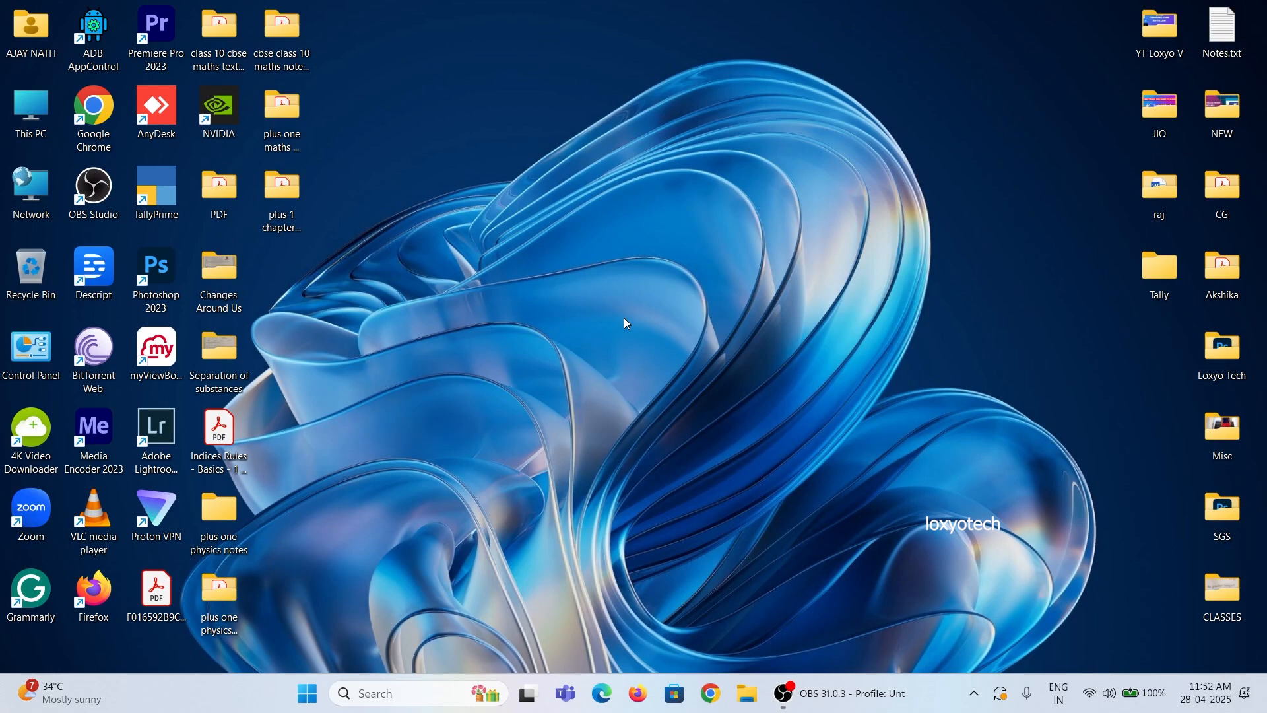
{"action": "mouse_move", "coordinate": [498, 155]}
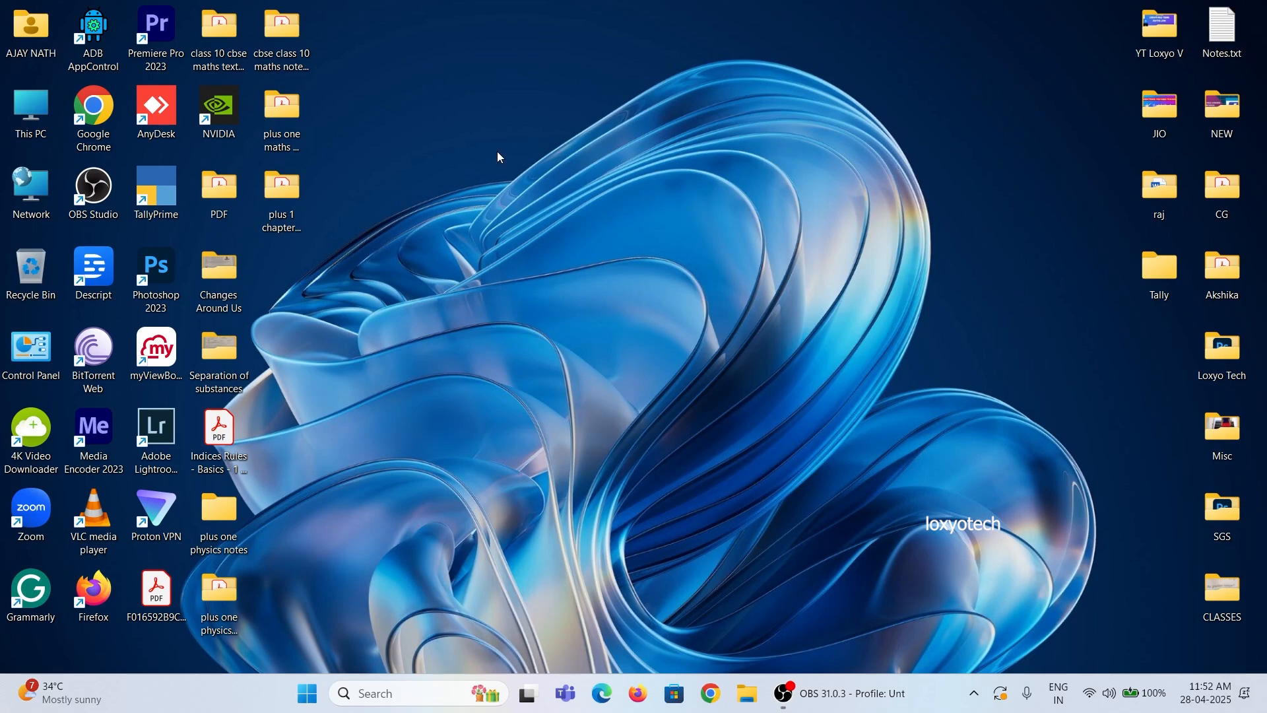
{"action": "mouse_move", "coordinate": [596, 264]}
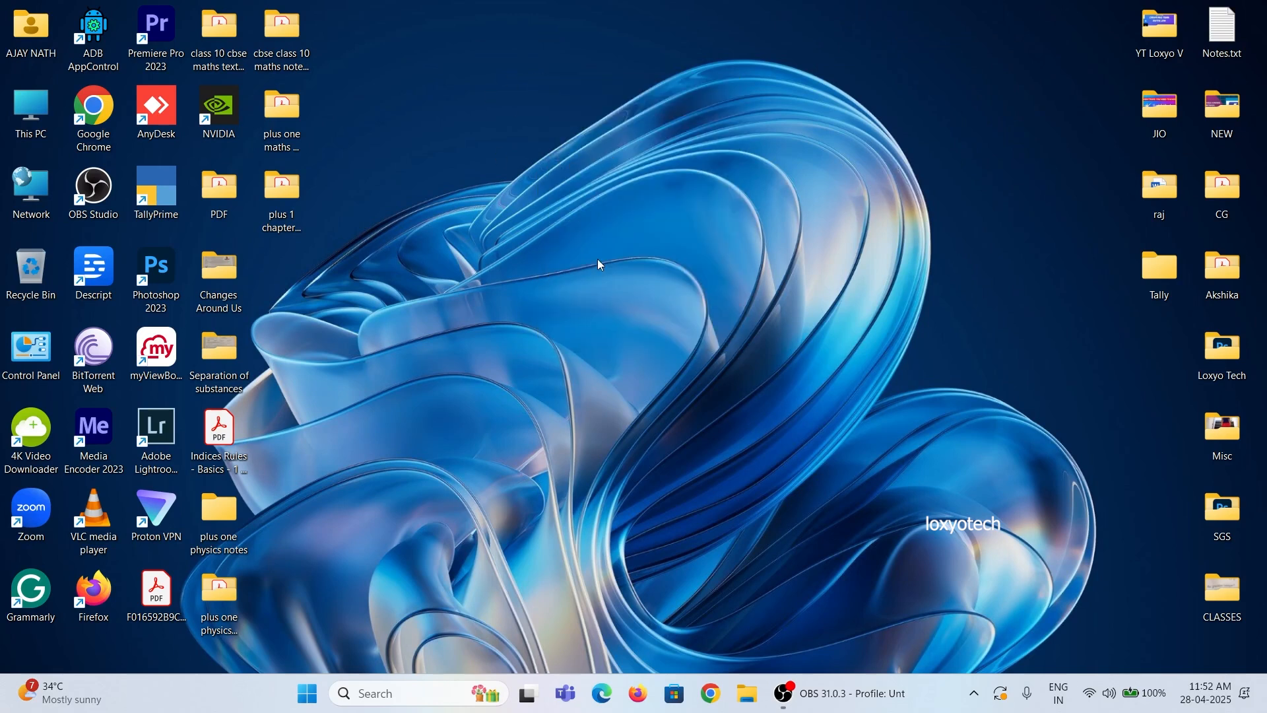
{"action": "mouse_move", "coordinate": [813, 195]}
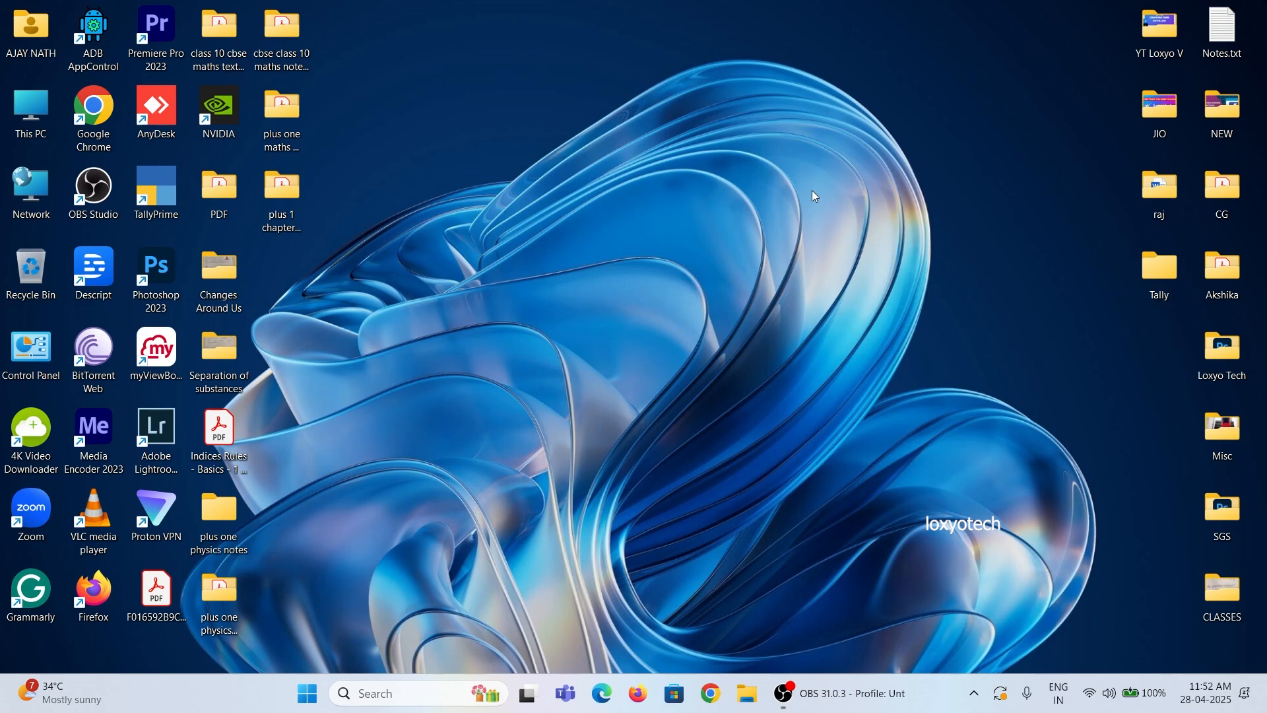
{"action": "mouse_move", "coordinate": [643, 187]}
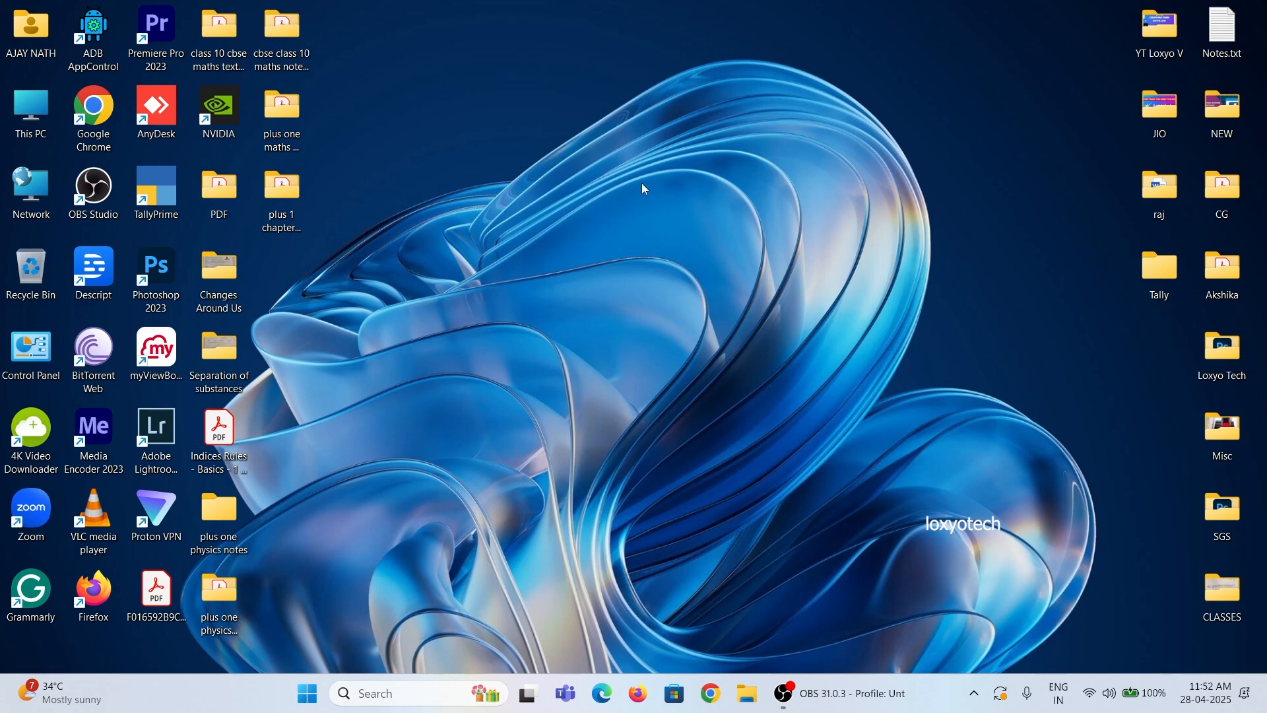
{"action": "mouse_move", "coordinate": [622, 187]}
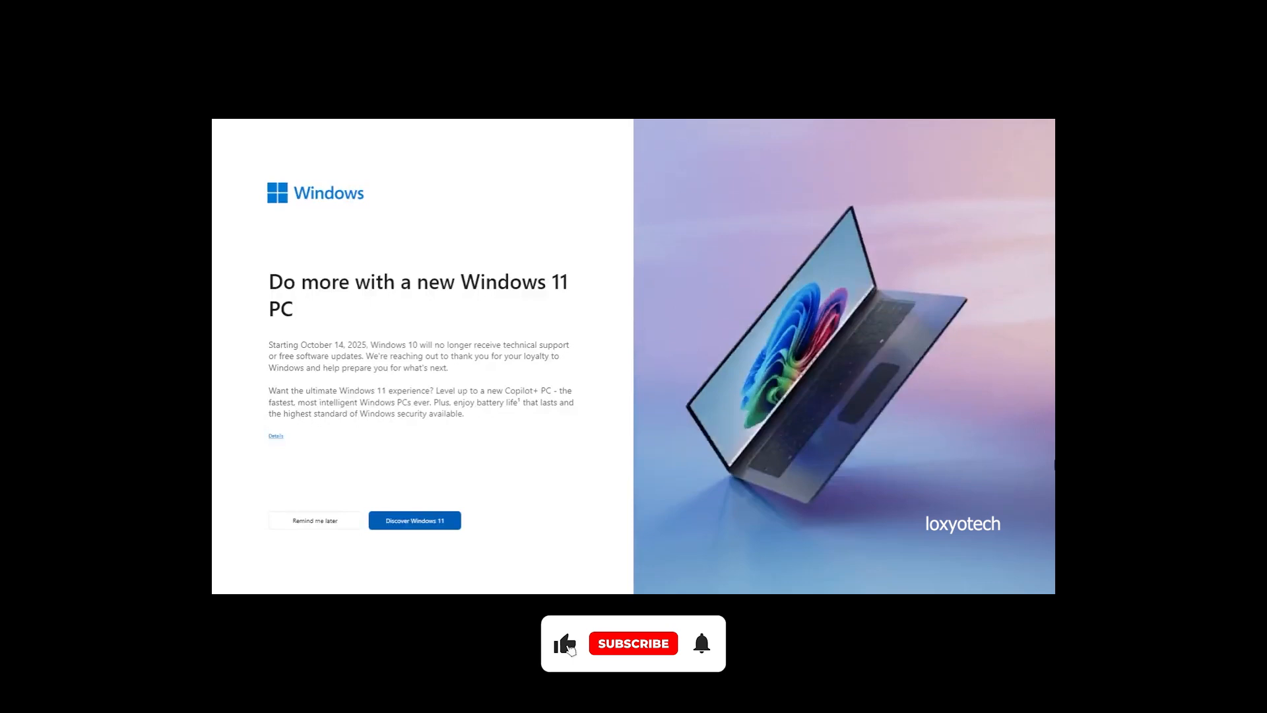
Try taskbar searches for 'find my device' and 'keyboard'.
{"action": "left_click", "coordinate": [634, 644]}
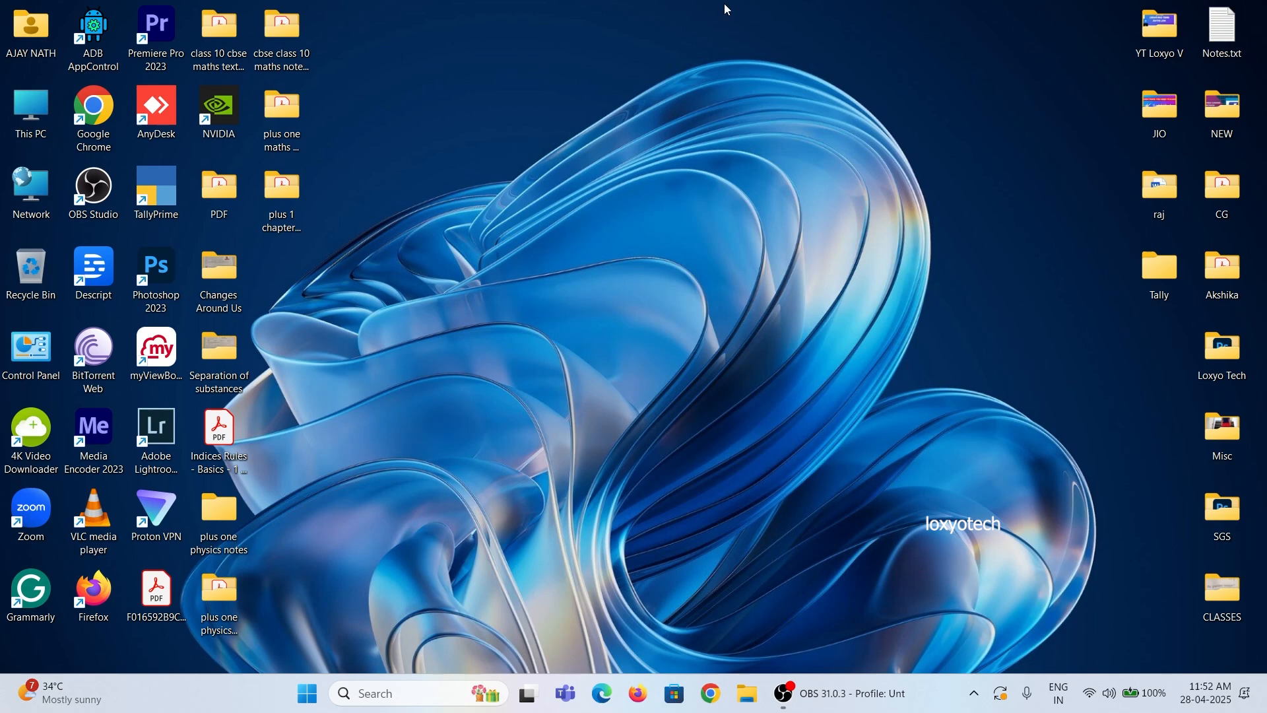
{"action": "mouse_move", "coordinate": [763, 135]}
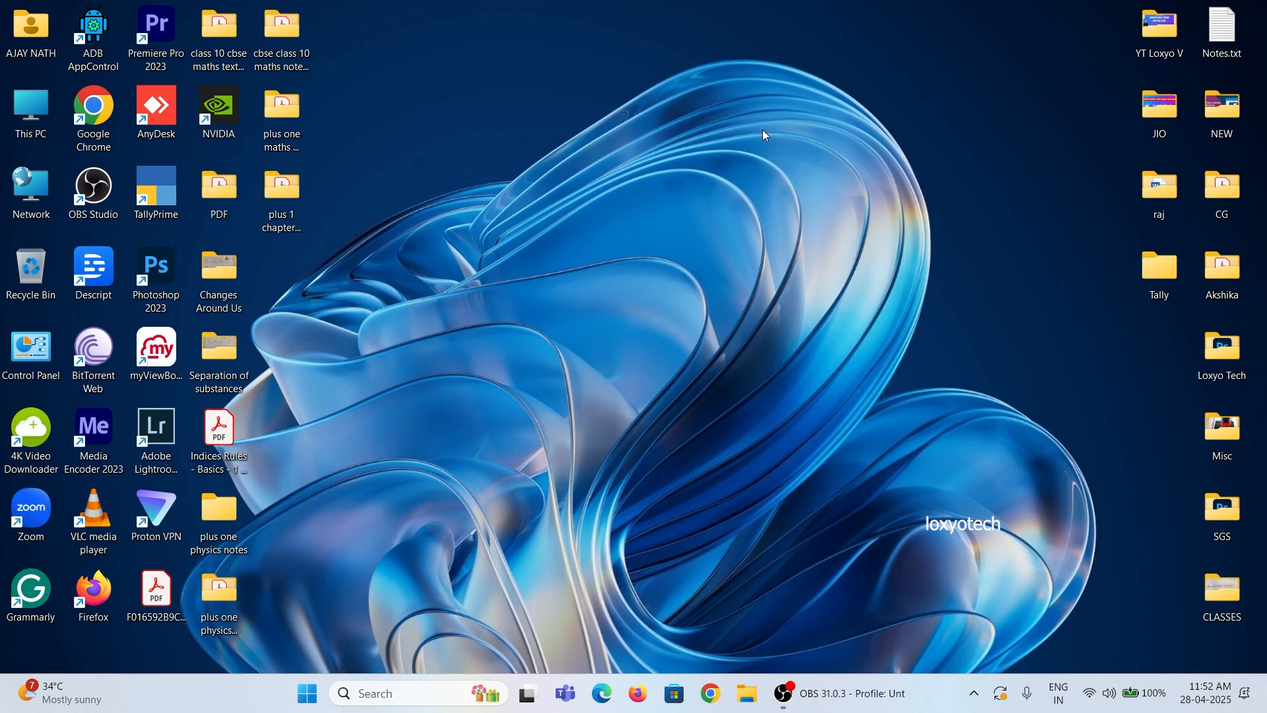
{"action": "mouse_move", "coordinate": [422, 565]}
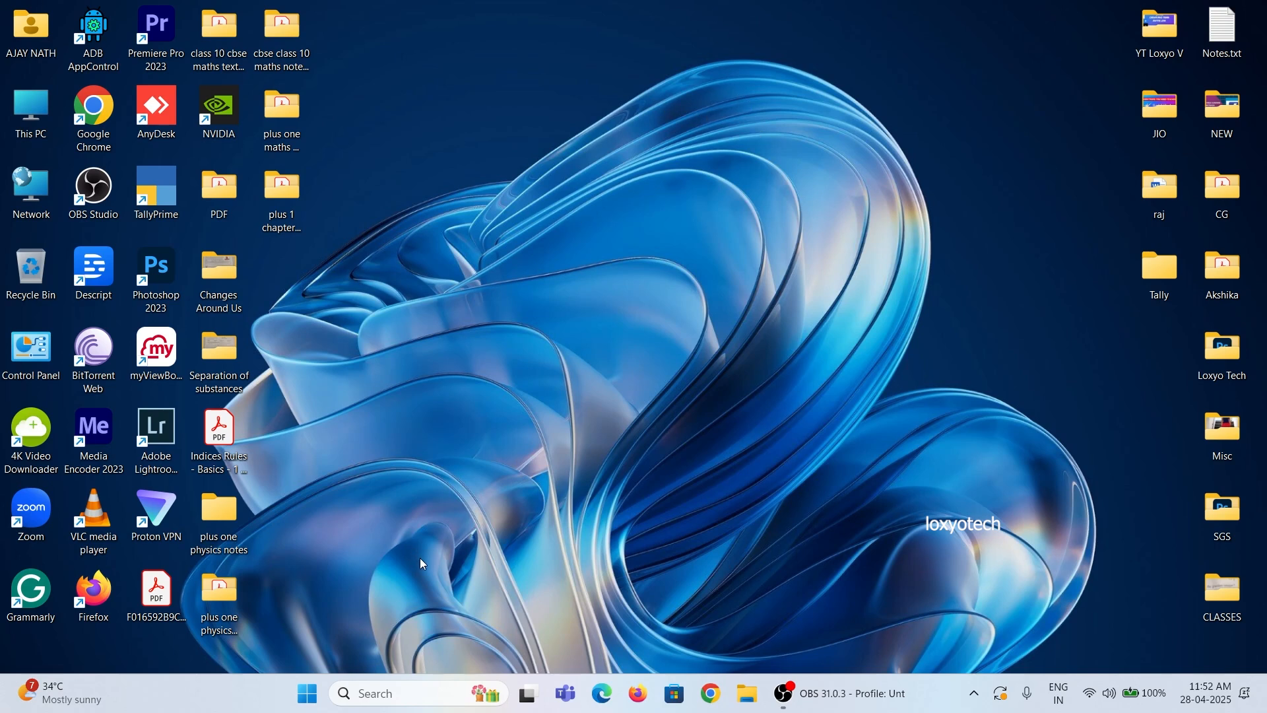
{"action": "left_click", "coordinate": [307, 693]}
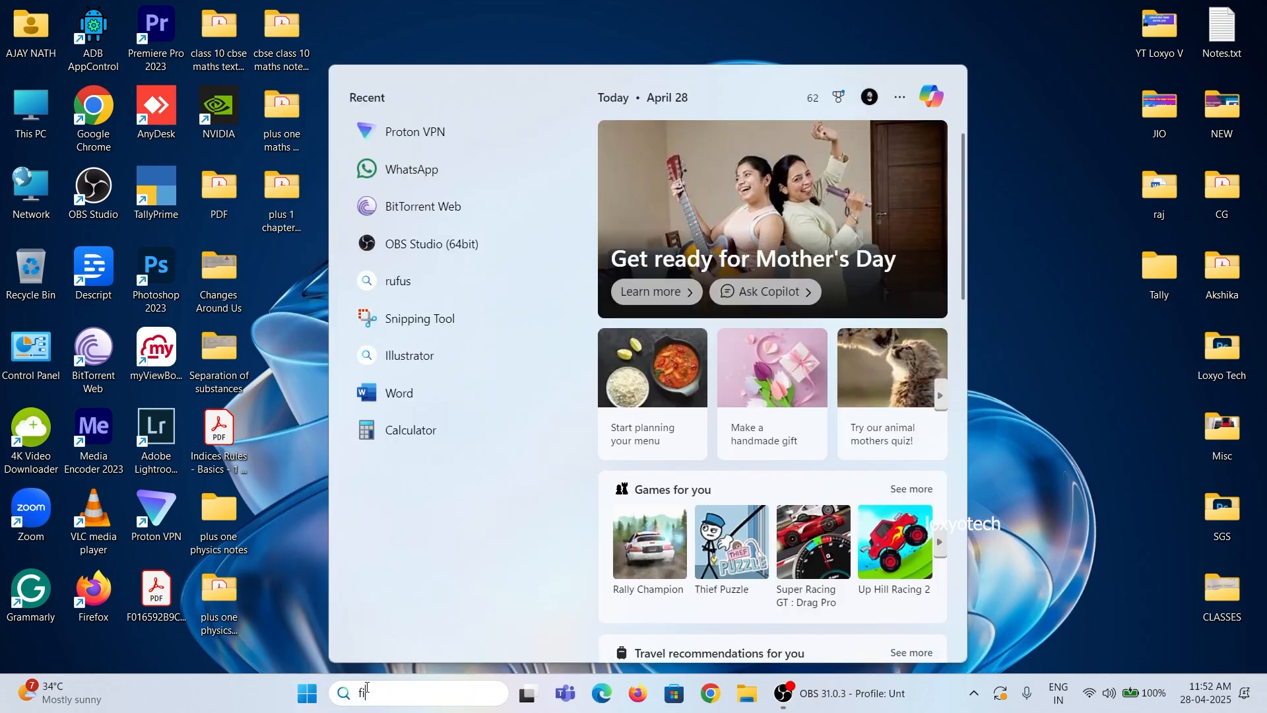
{"action": "type", "text": "find my device"}
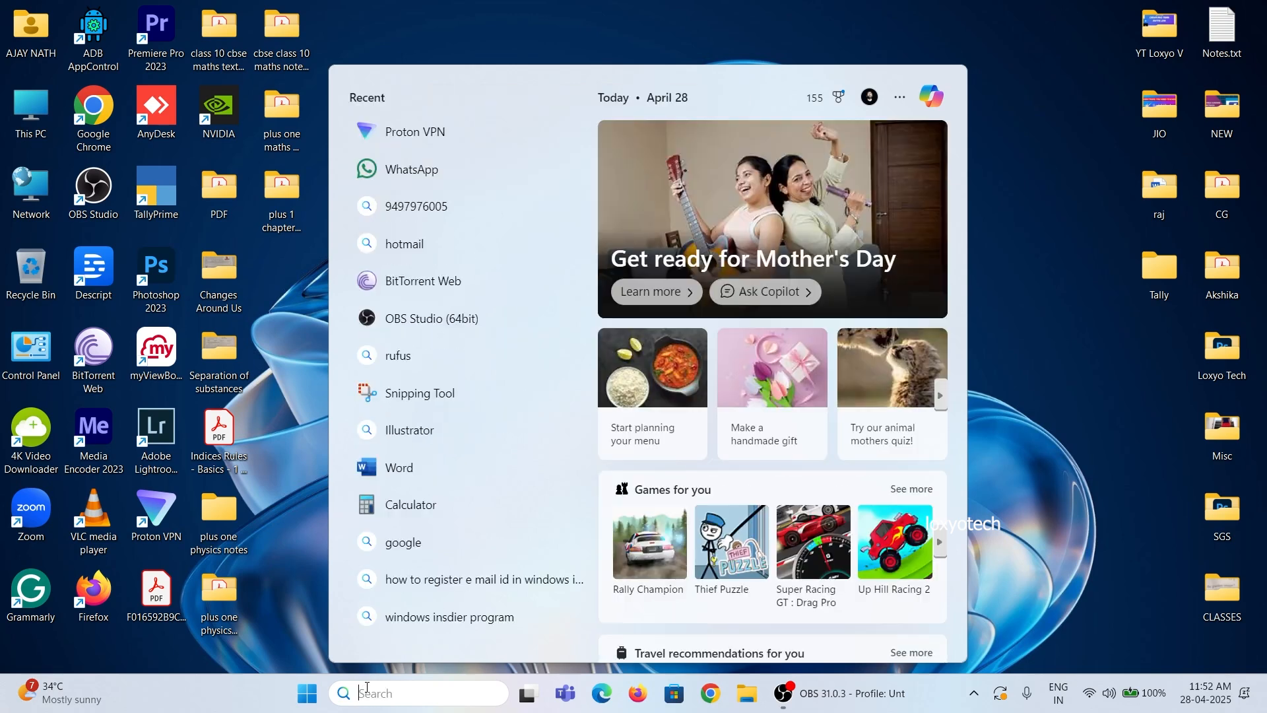
{"action": "type", "text": "keyboard"}
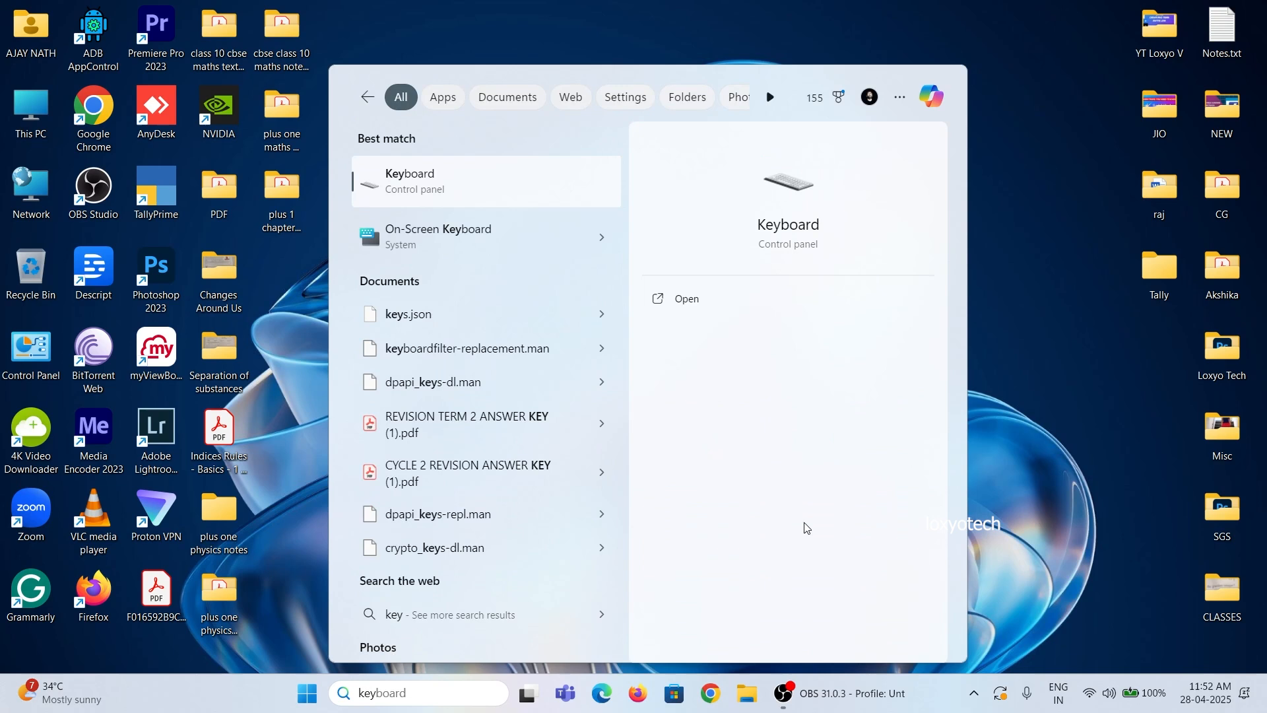
Launch Microsoft Store from the pinned tile in the Start menu.
{"action": "left_click", "coordinate": [308, 693]}
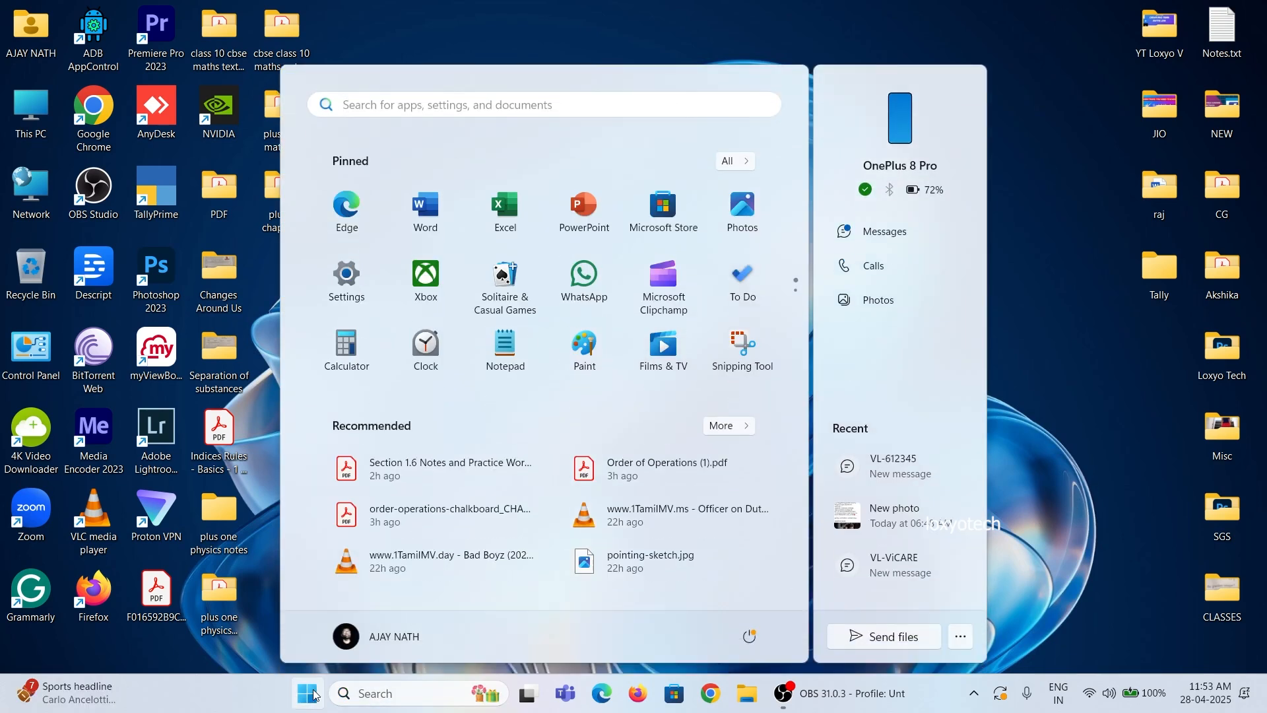
{"action": "left_click", "coordinate": [663, 205]}
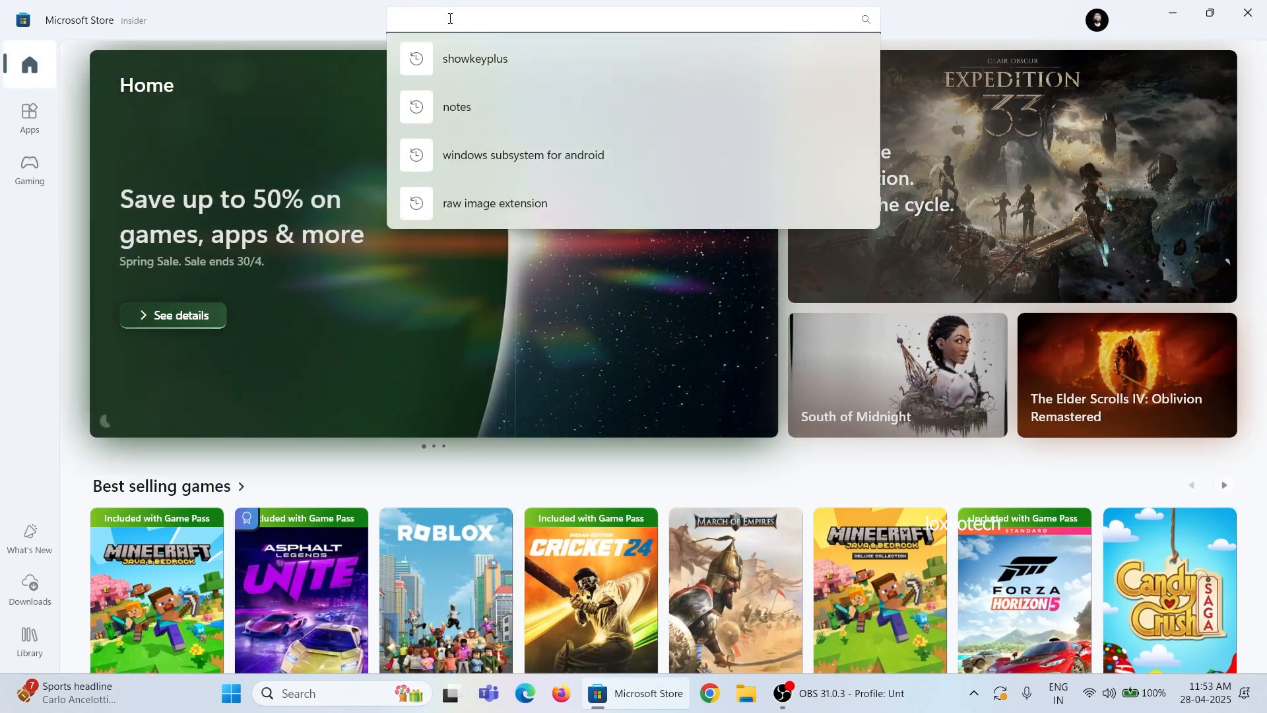
Find ShowKeyPlus in the Store search and launch the installed app from its page.
{"action": "left_click", "coordinate": [475, 59]}
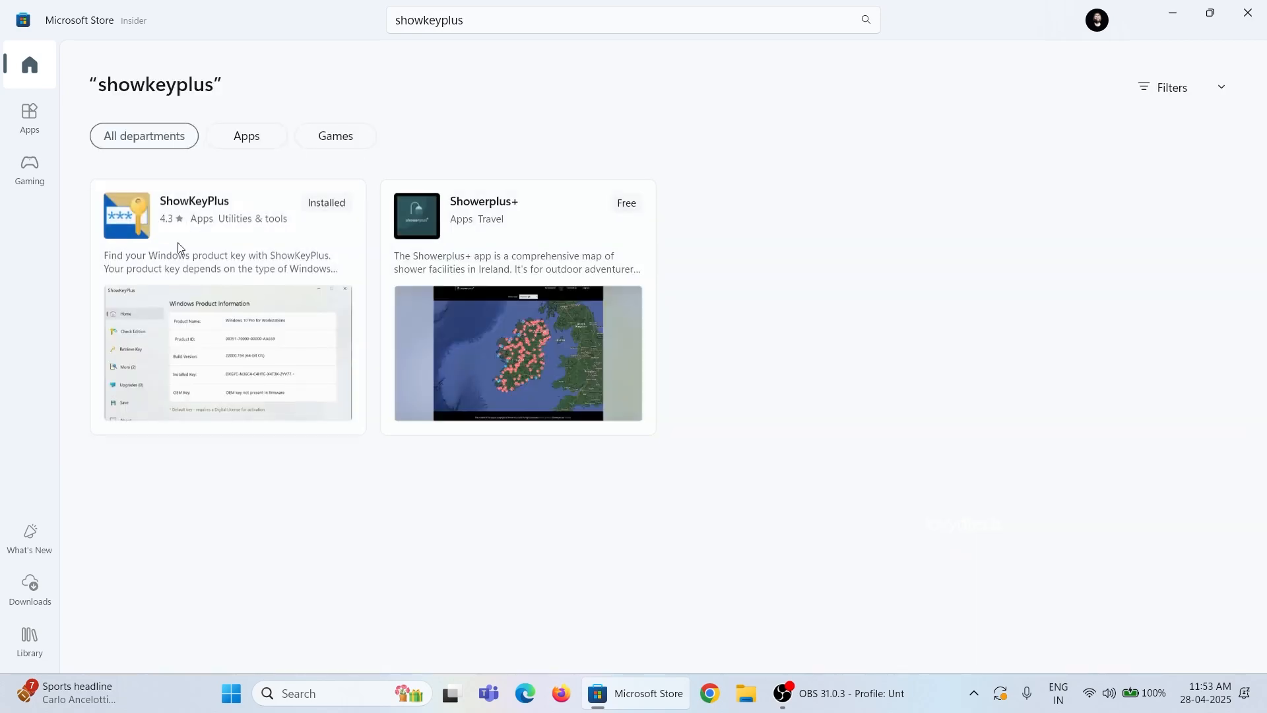
{"action": "left_click", "coordinate": [194, 201]}
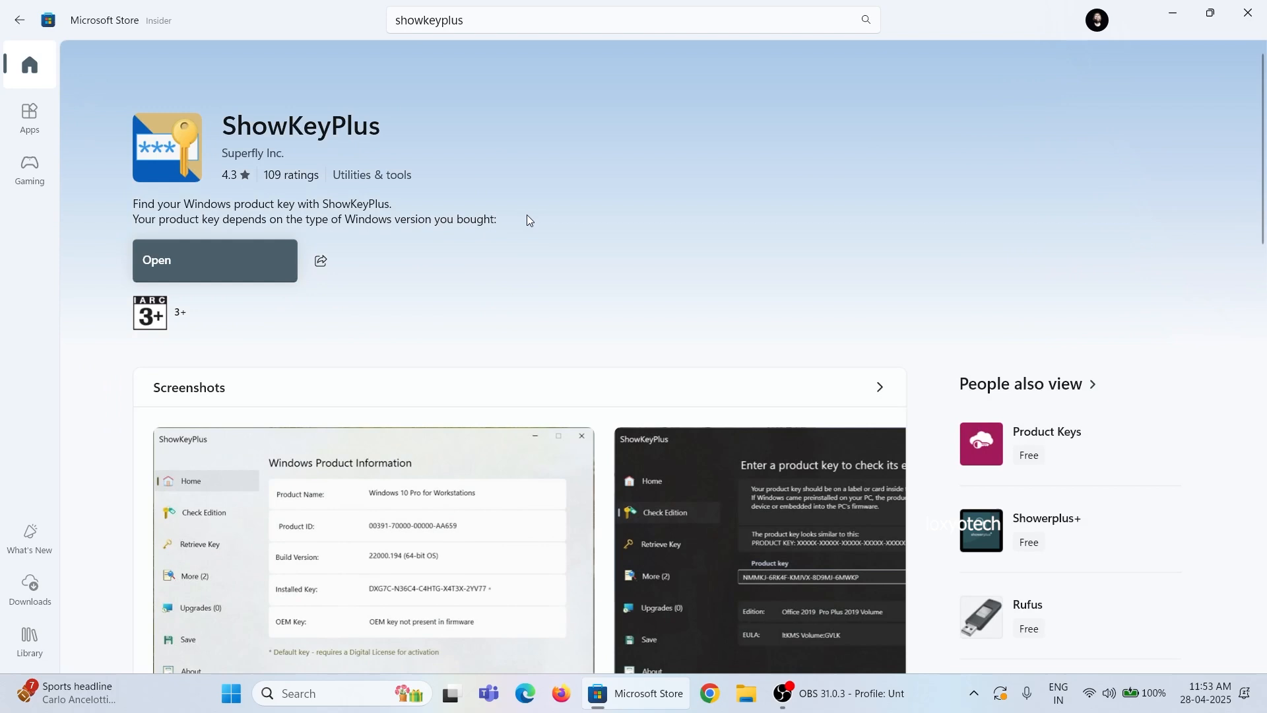
{"action": "left_click", "coordinate": [215, 260]}
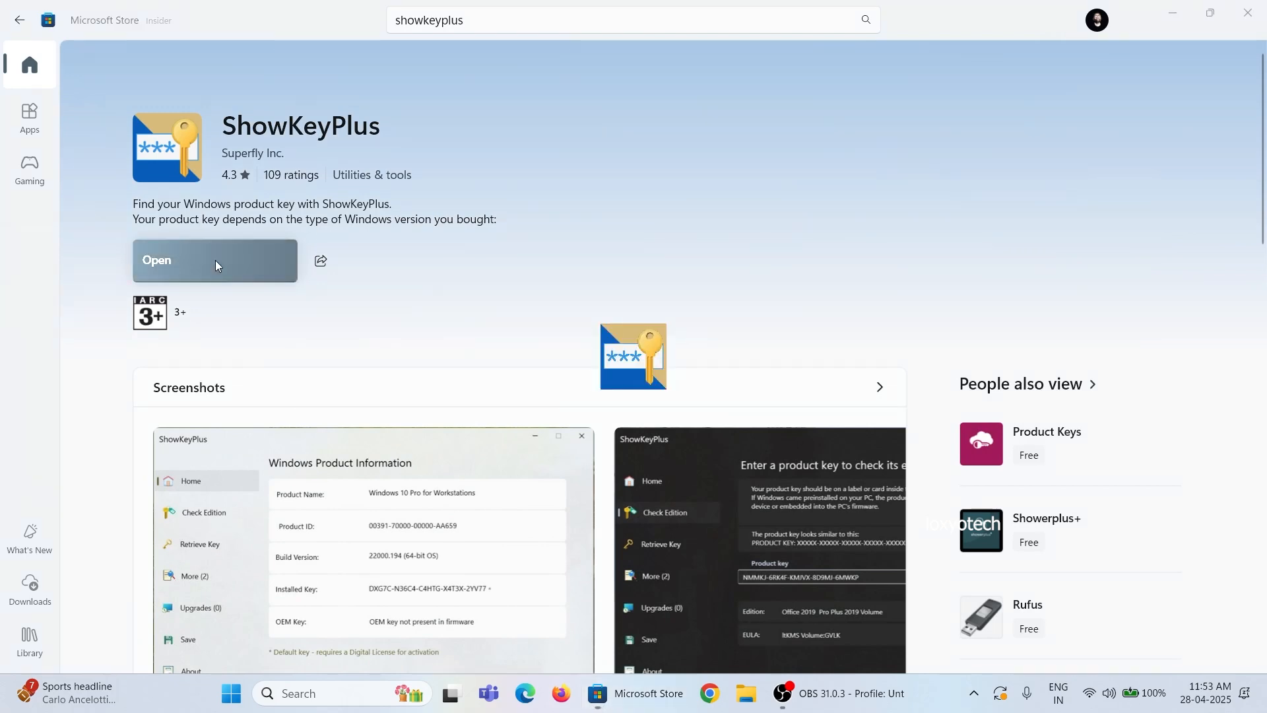
{"action": "left_click", "coordinate": [215, 260]}
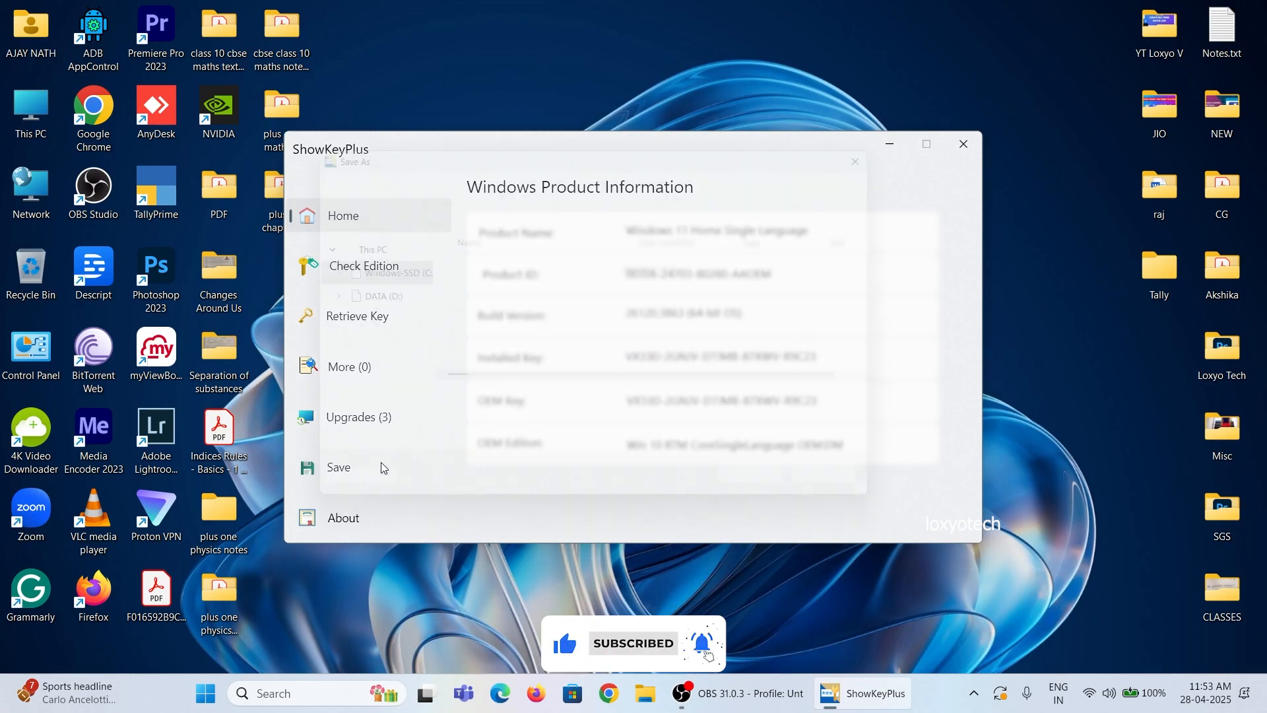
Save the Windows 11 Home Single Language product key details to a file.
{"action": "left_click", "coordinate": [338, 467]}
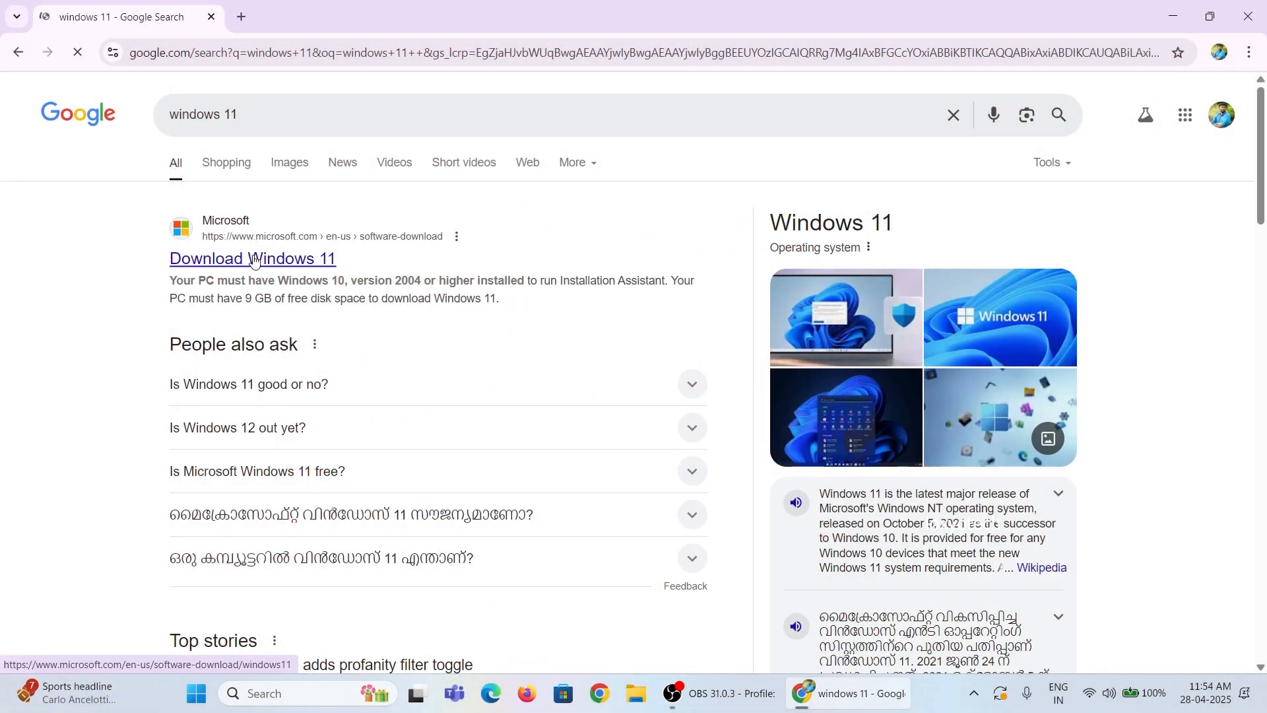
On Microsoft's Download Windows 11 page, choose the multi-edition ISO for x64 devices.
{"action": "left_click", "coordinate": [252, 259]}
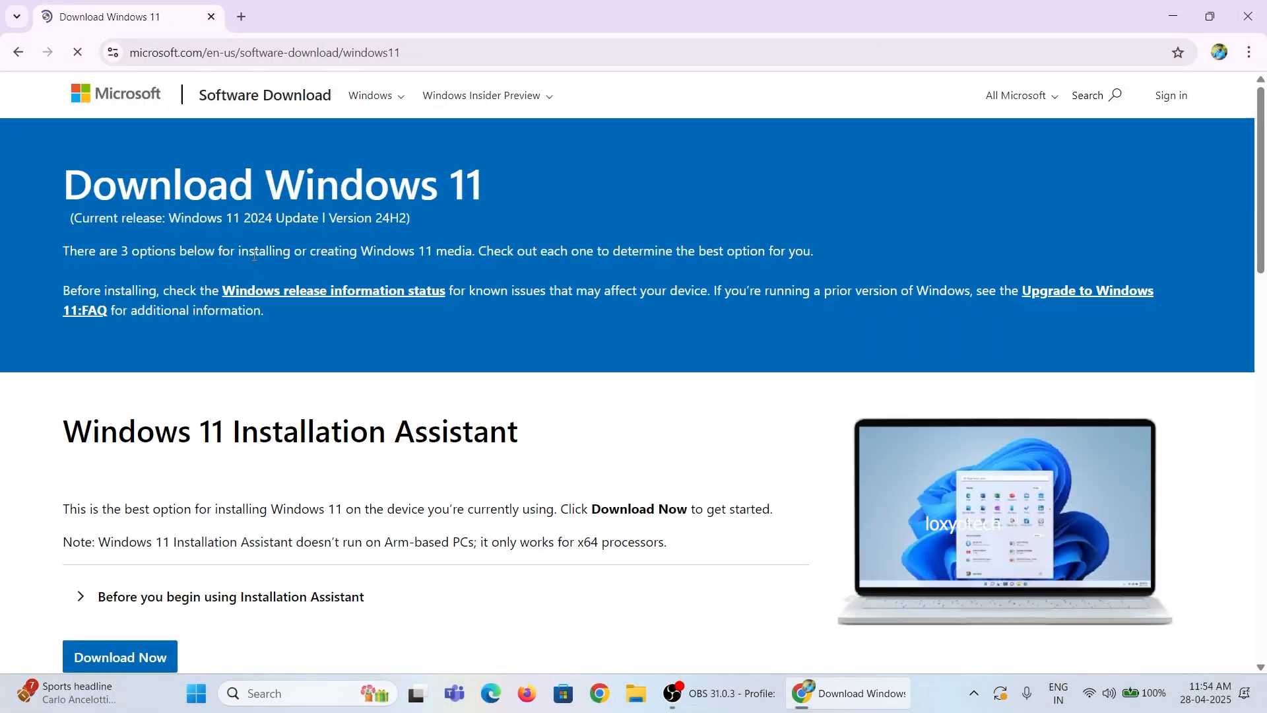
{"action": "scroll", "scroll_direction": "down", "scroll_amount": 3}
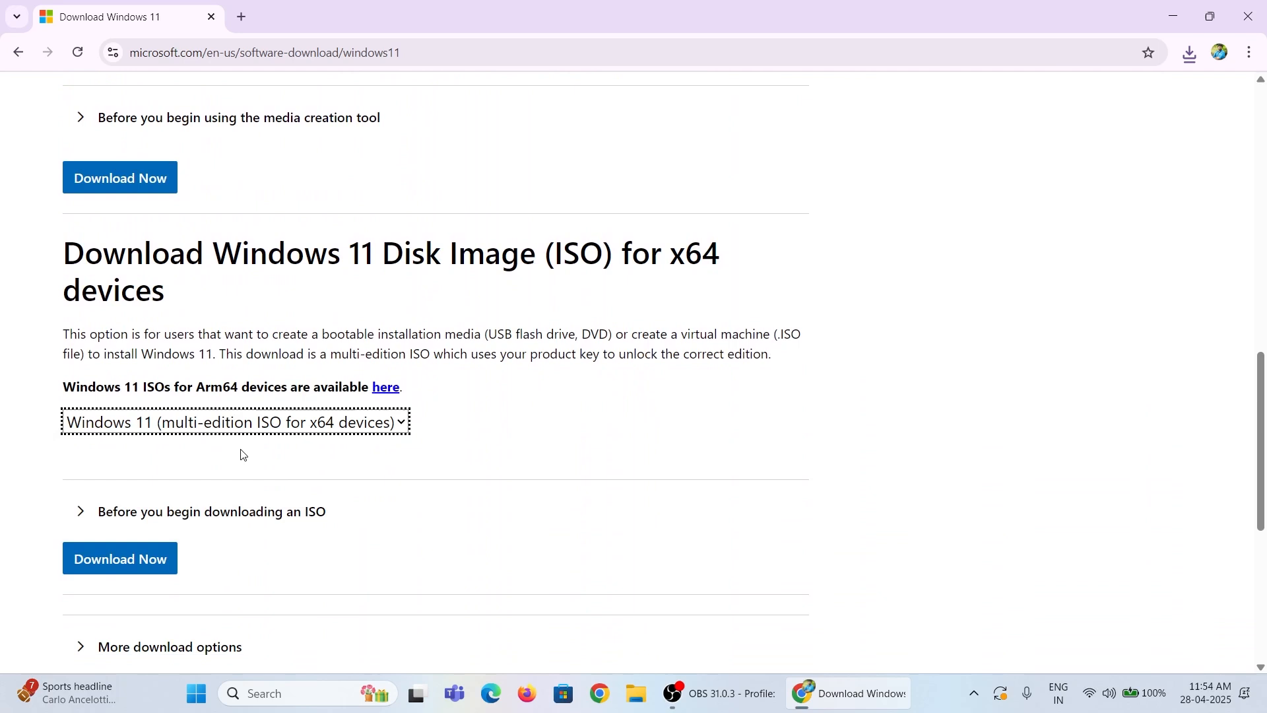
{"action": "left_click", "coordinate": [119, 558]}
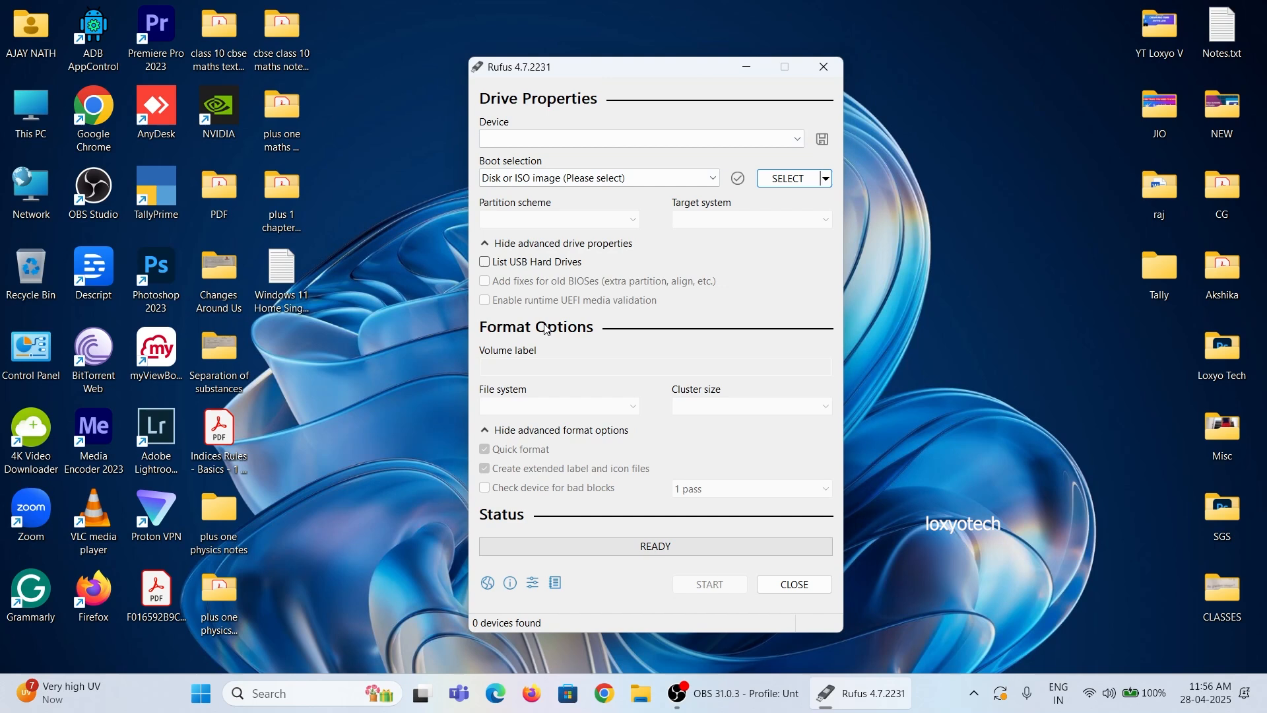
{"action": "mouse_move", "coordinate": [587, 313]}
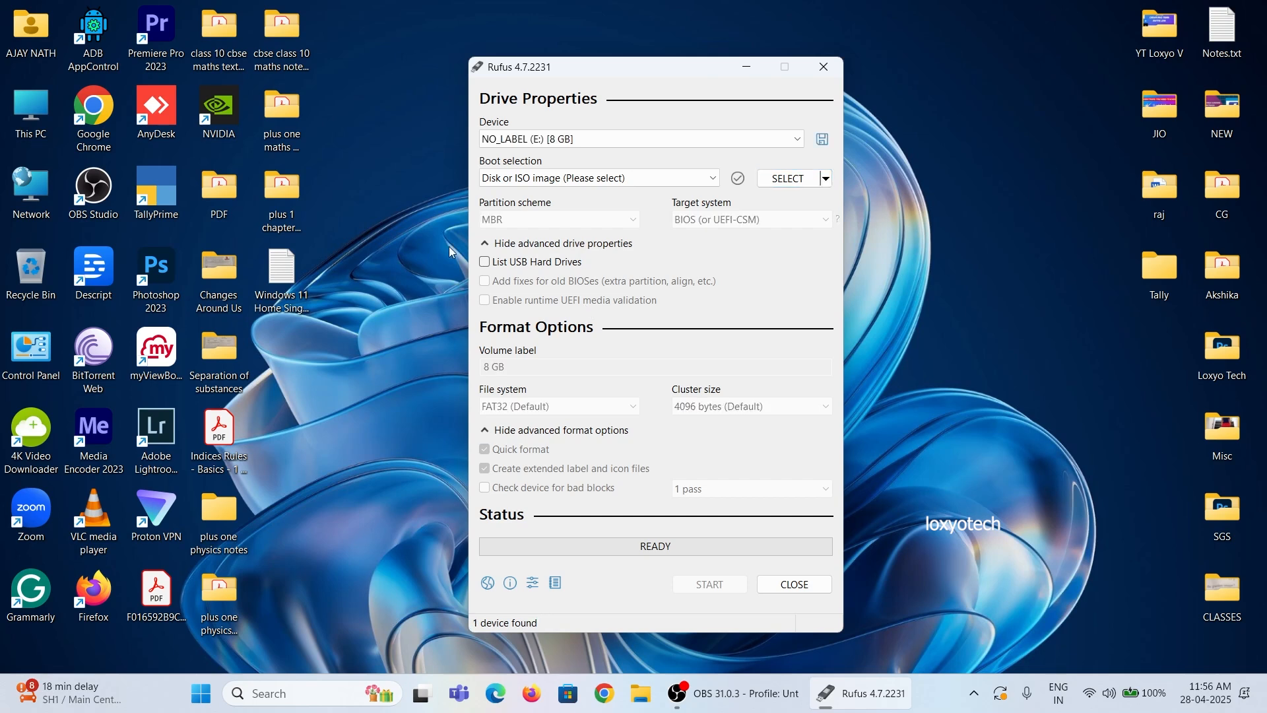
Select Win11_24H2_x64.iso in Rufus and start writing it to the 8 GB USB drive.
{"action": "left_click", "coordinate": [785, 178]}
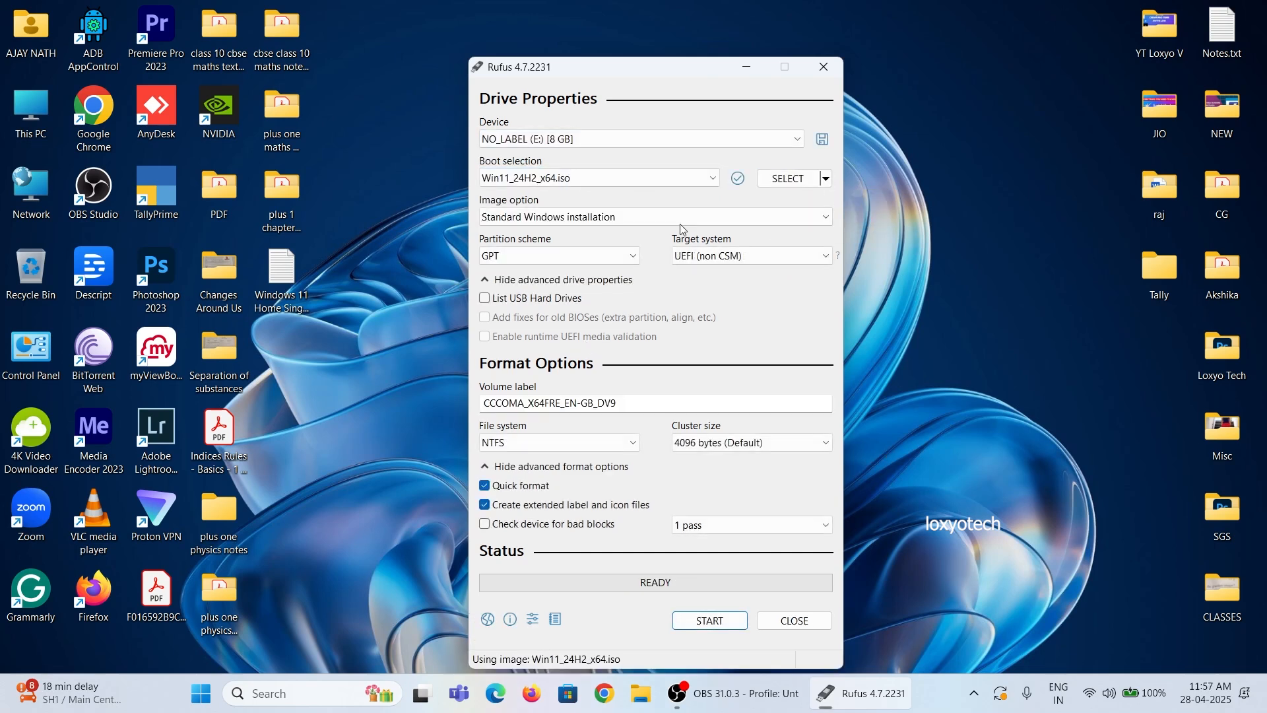
{"action": "left_click", "coordinate": [709, 620]}
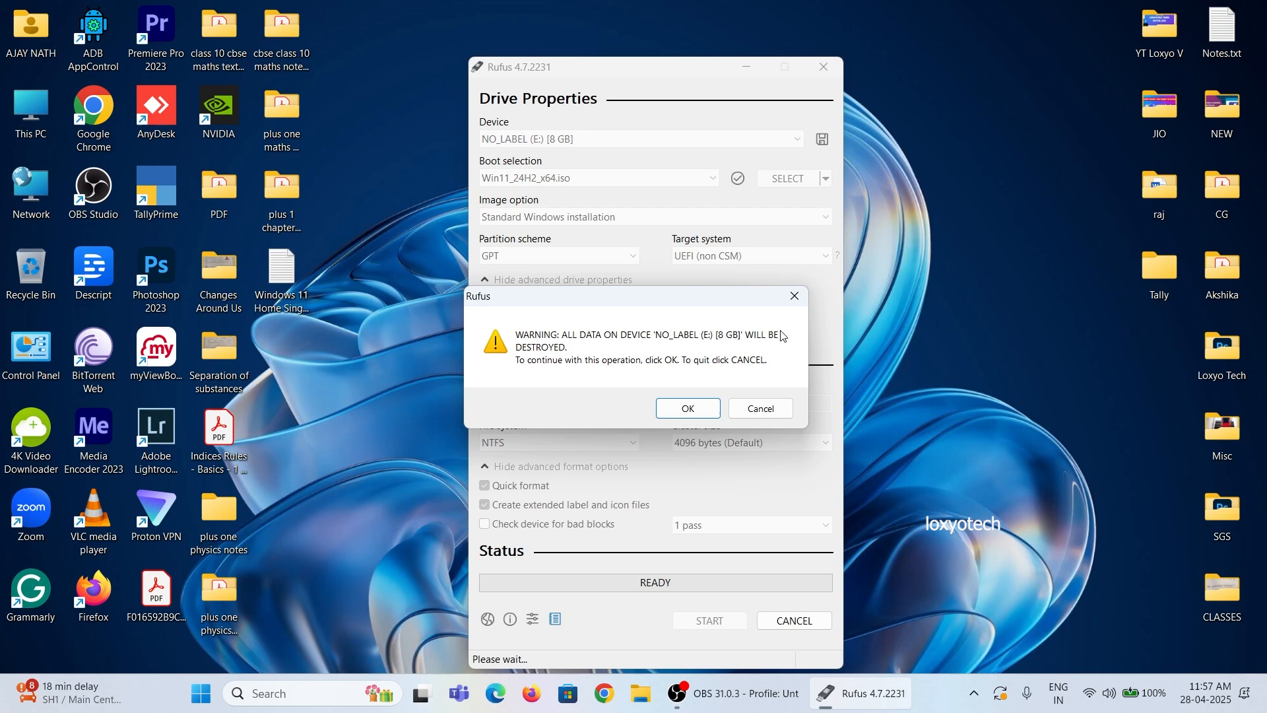
{"action": "mouse_move", "coordinate": [1140, 413]}
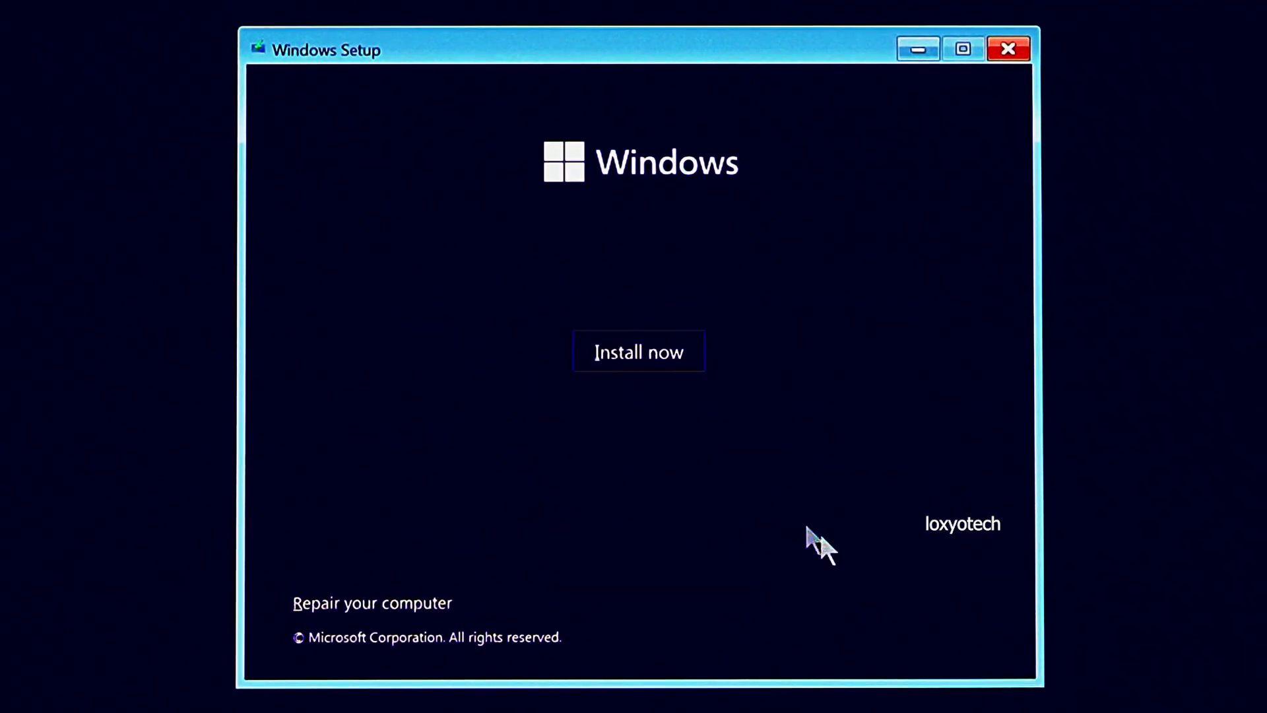
Begin Windows installation without a product key and pick the Windows 11 edition.
{"action": "left_click", "coordinate": [639, 351]}
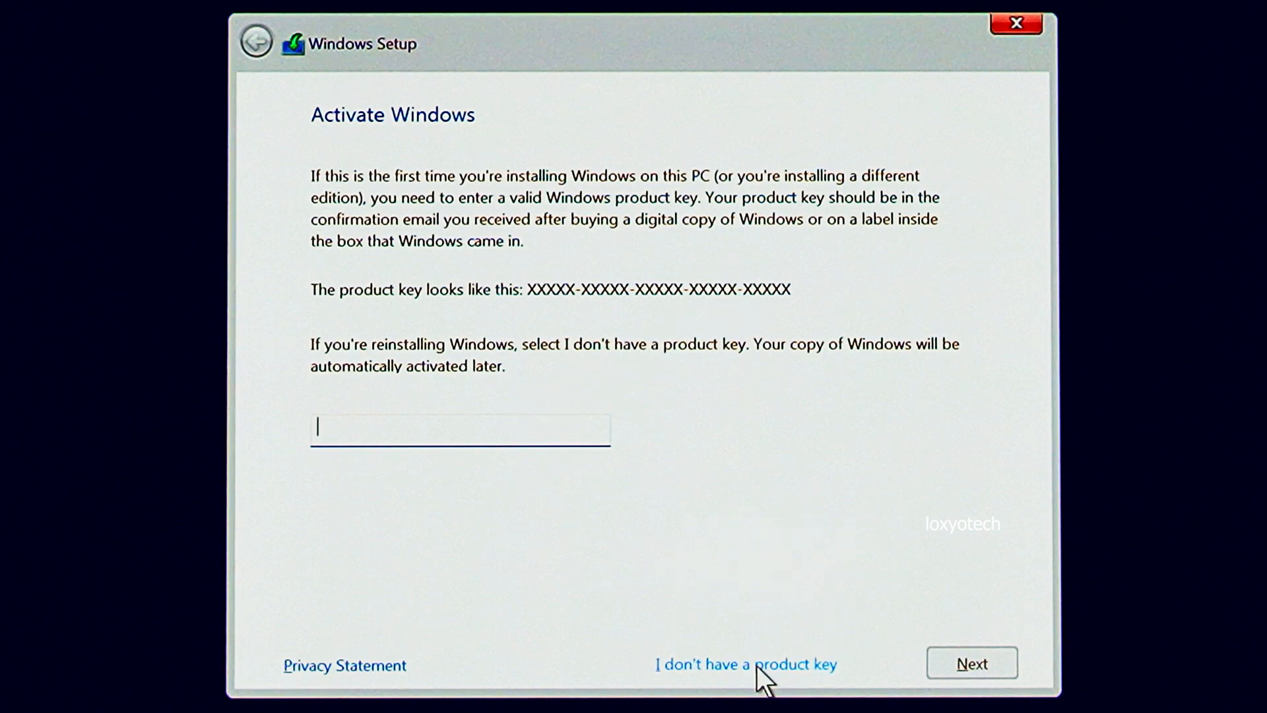
{"action": "left_click", "coordinate": [747, 664]}
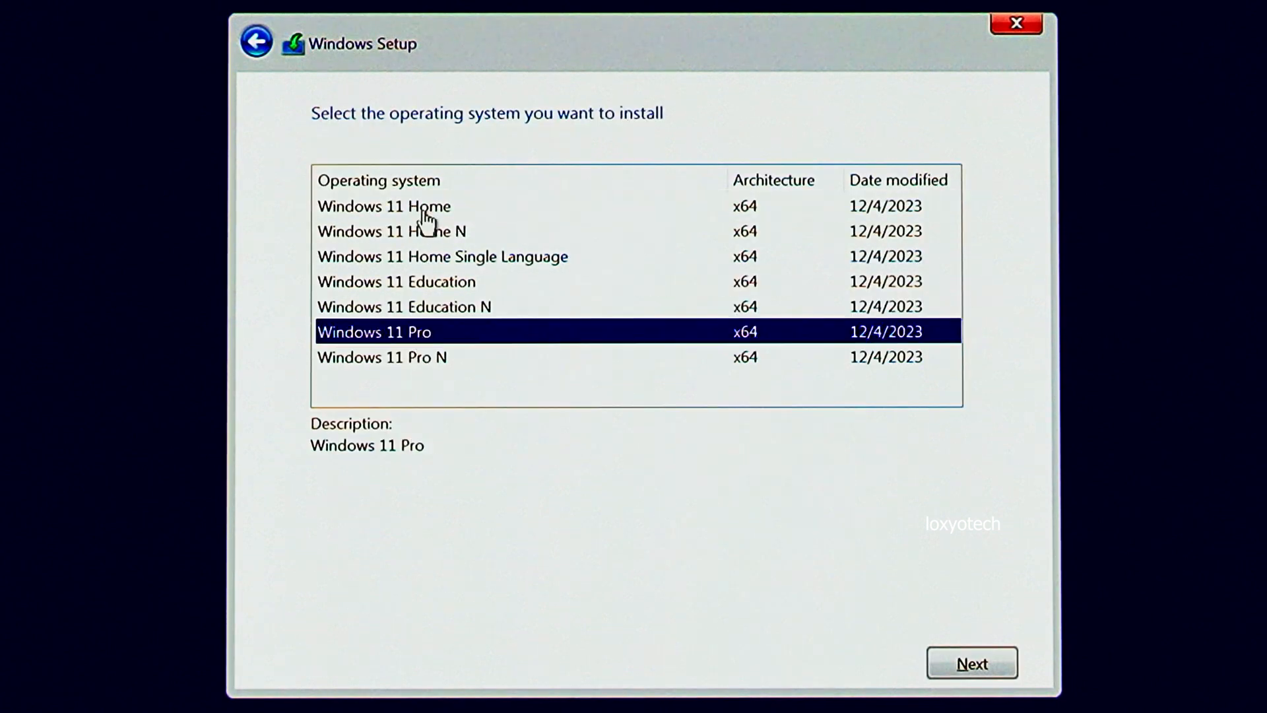
{"action": "left_click", "coordinate": [972, 662]}
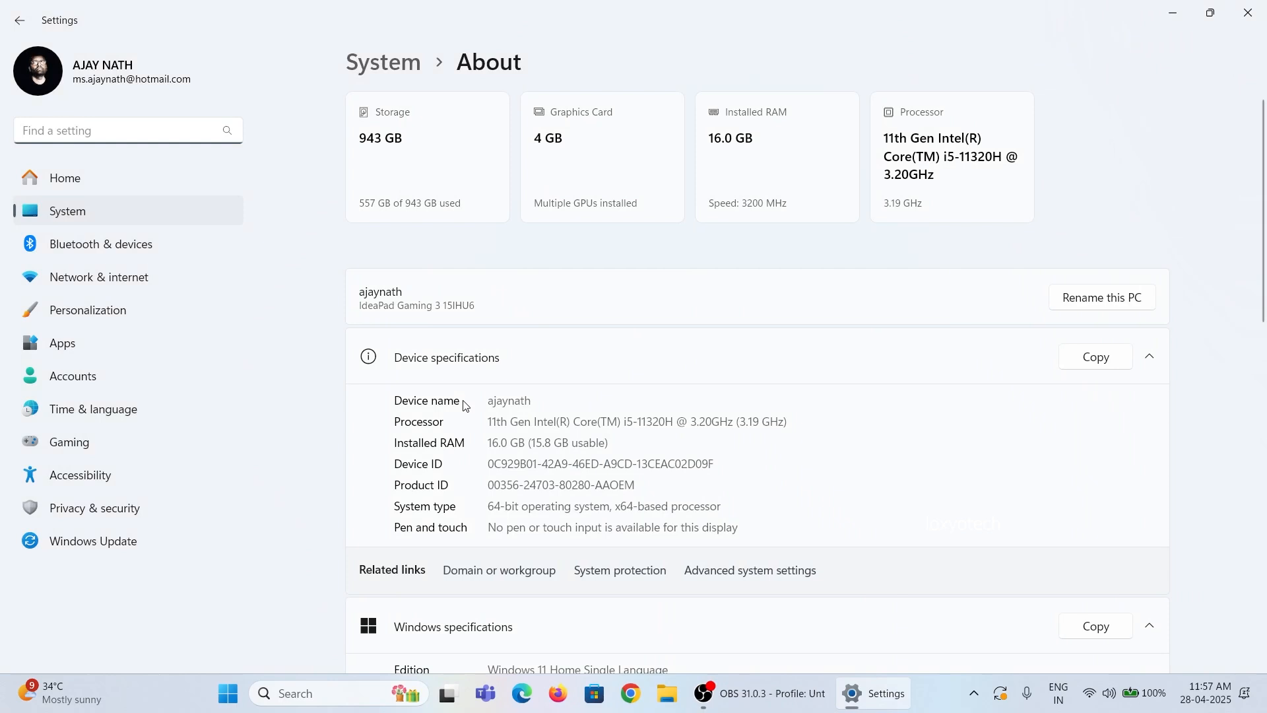
From System > About, reach Activation, expand Upgrade your edition and bring up the product key dialog.
{"action": "scroll", "scroll_direction": "down", "scroll_amount": 3}
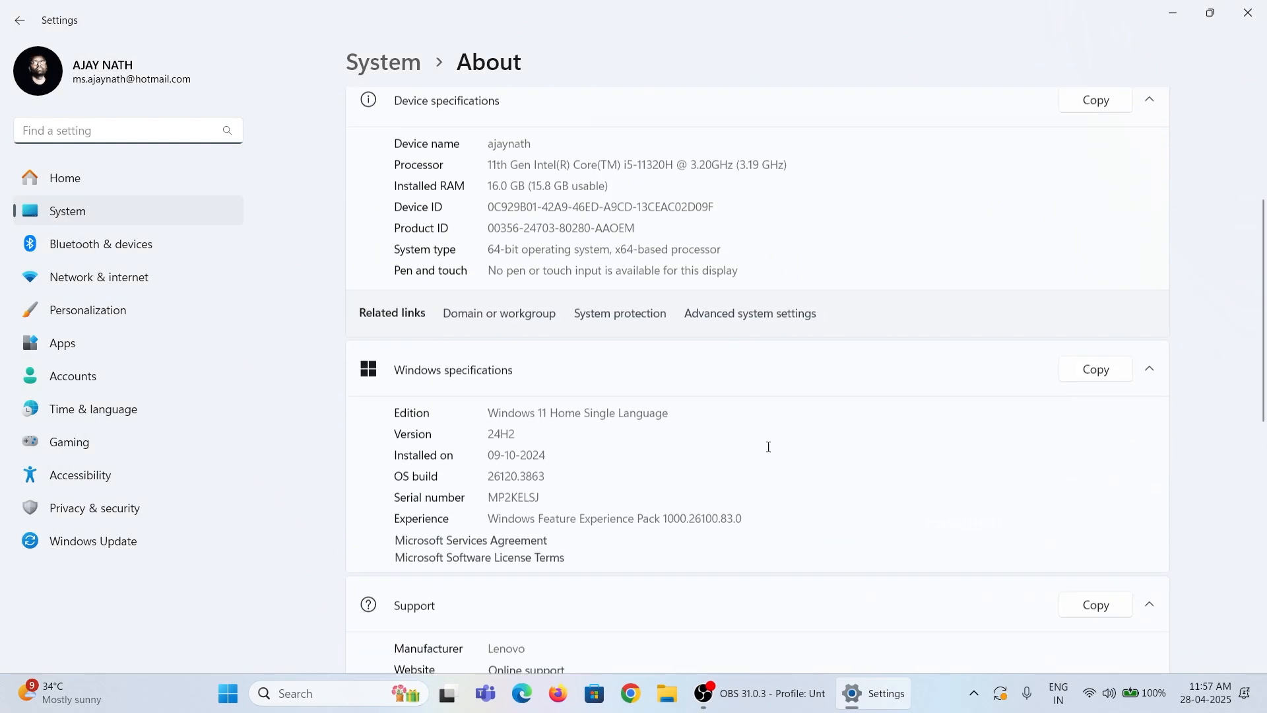
{"action": "scroll", "scroll_direction": "down", "scroll_amount": 3}
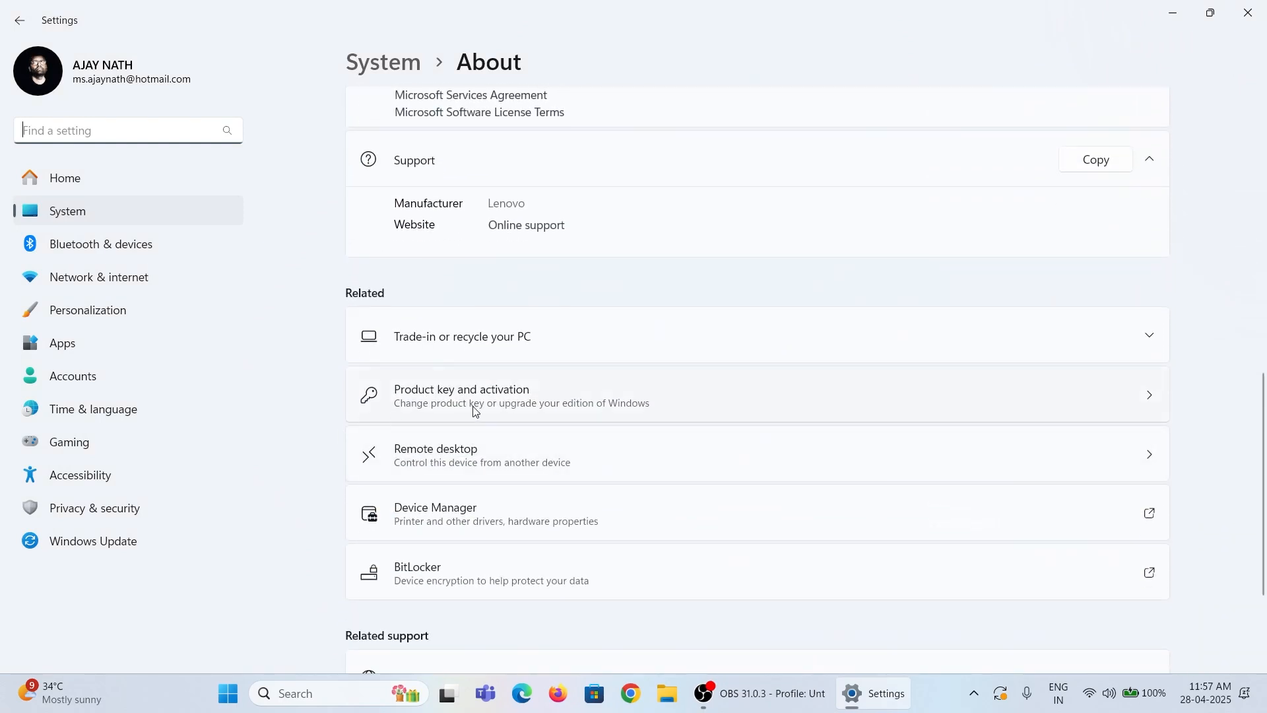
{"action": "left_click", "coordinate": [462, 393]}
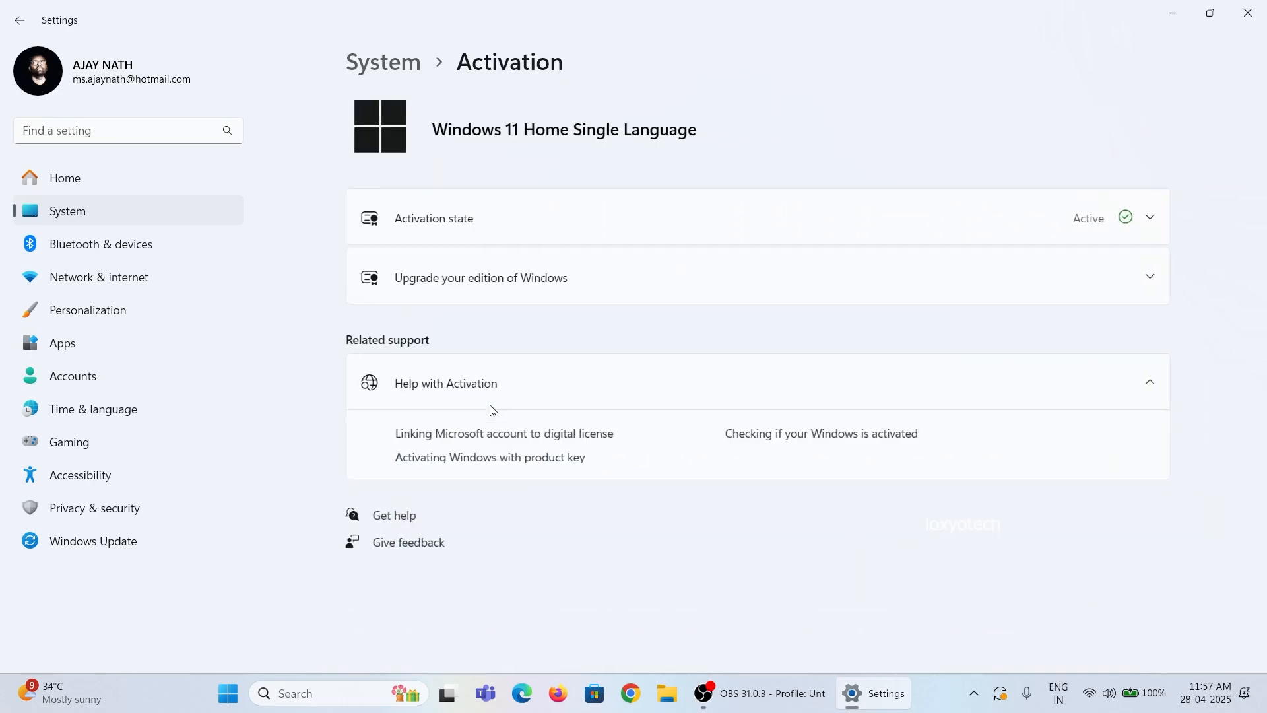
{"action": "left_click", "coordinate": [481, 277]}
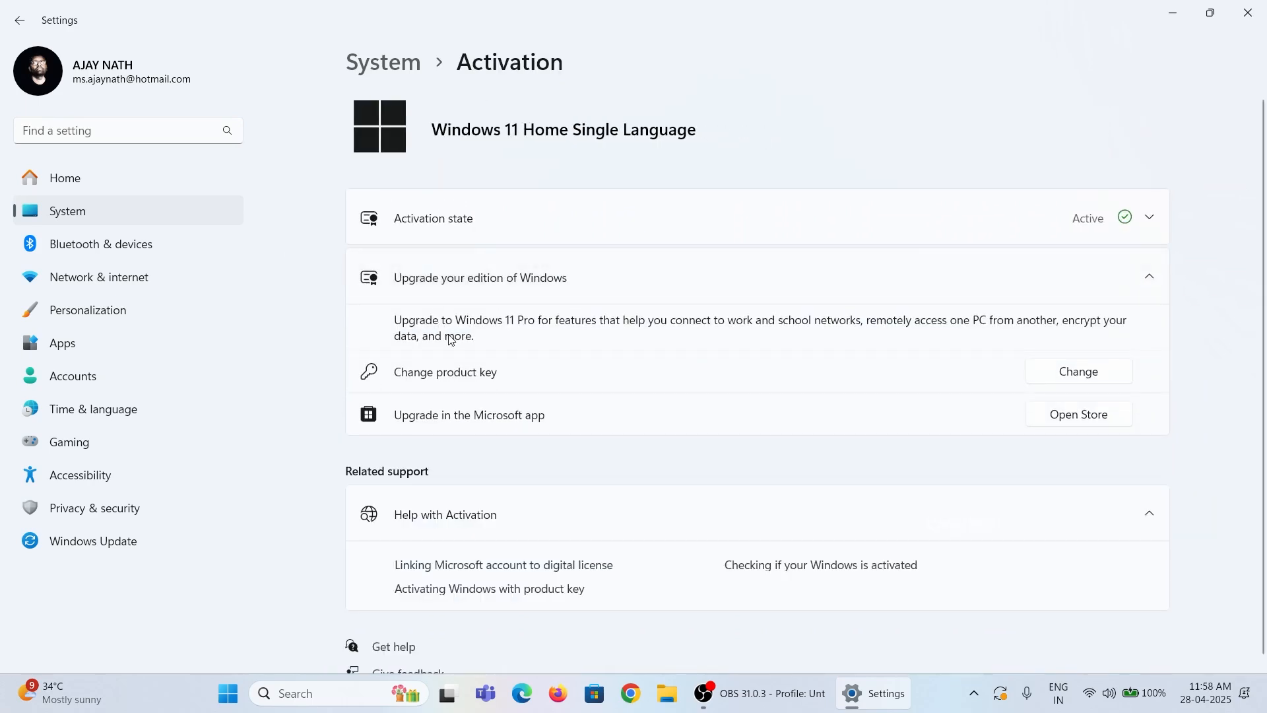
{"action": "mouse_move", "coordinate": [1103, 377]}
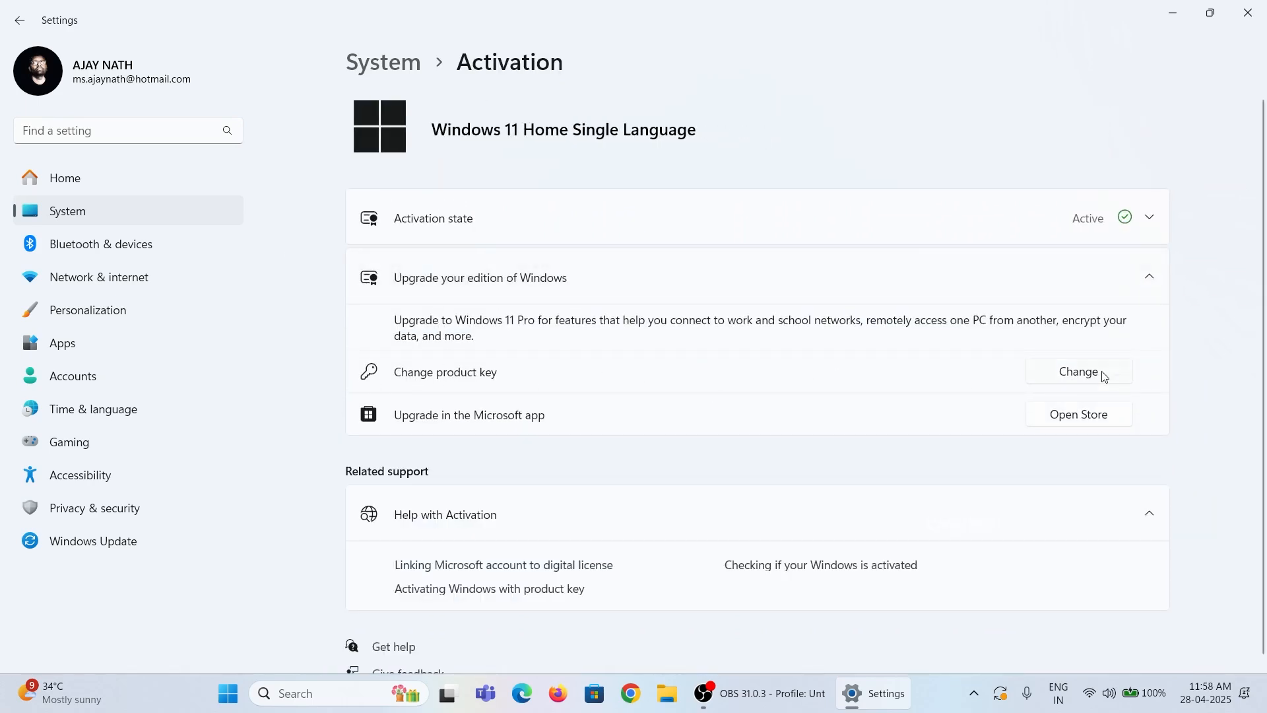
{"action": "left_click", "coordinate": [1078, 373]}
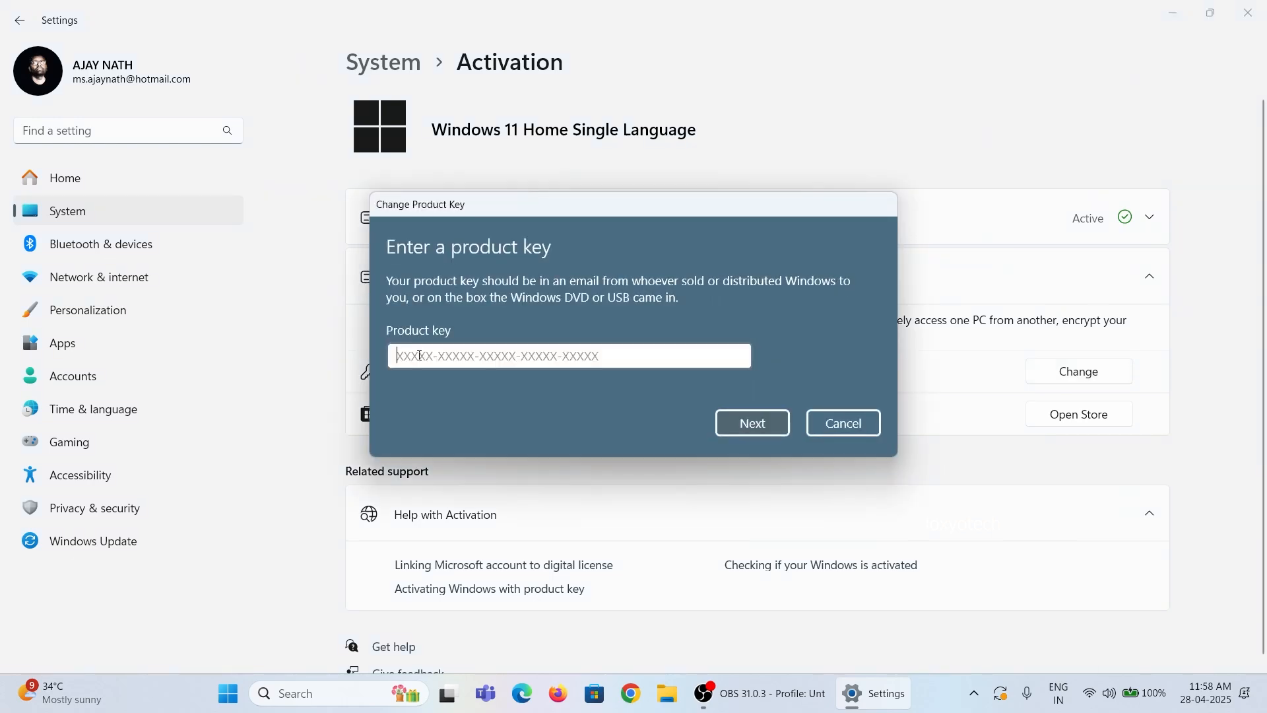
{"action": "mouse_move", "coordinate": [711, 483]}
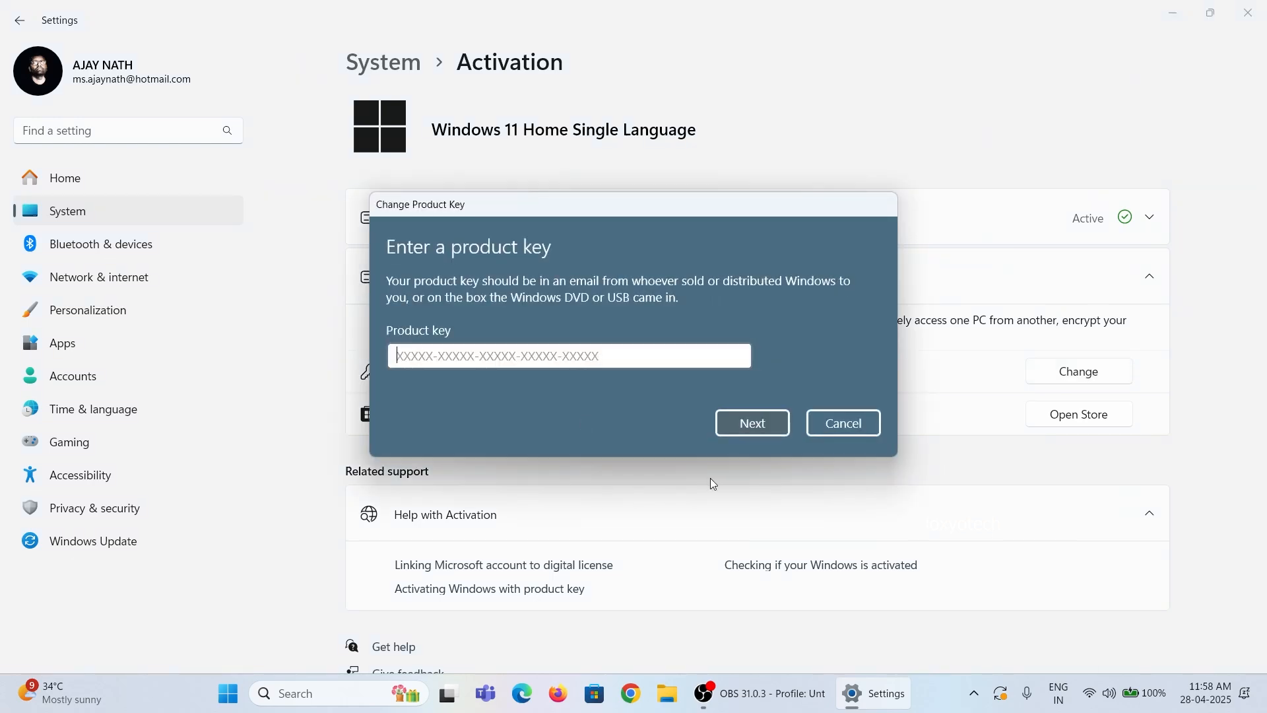
Check the Wi-Fi connection, cancel the product key dialog without a key, and close Settings.
{"action": "left_click", "coordinate": [1109, 693]}
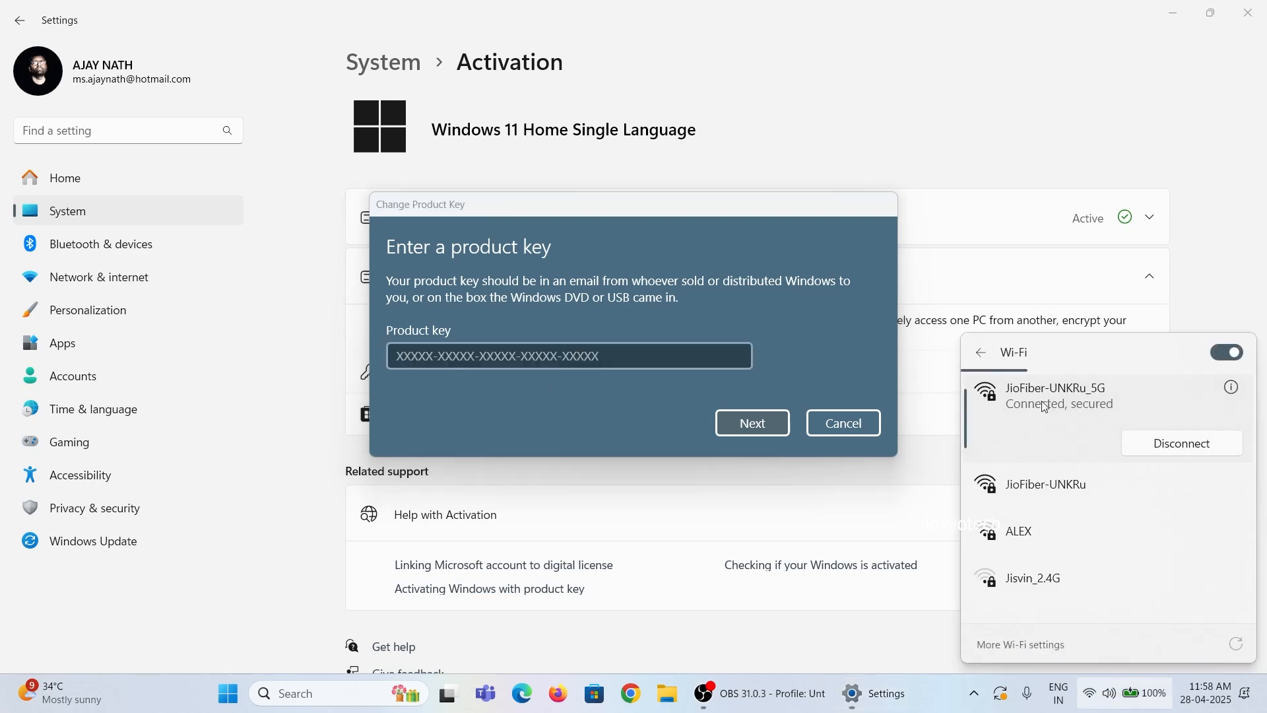
{"action": "mouse_move", "coordinate": [1141, 403]}
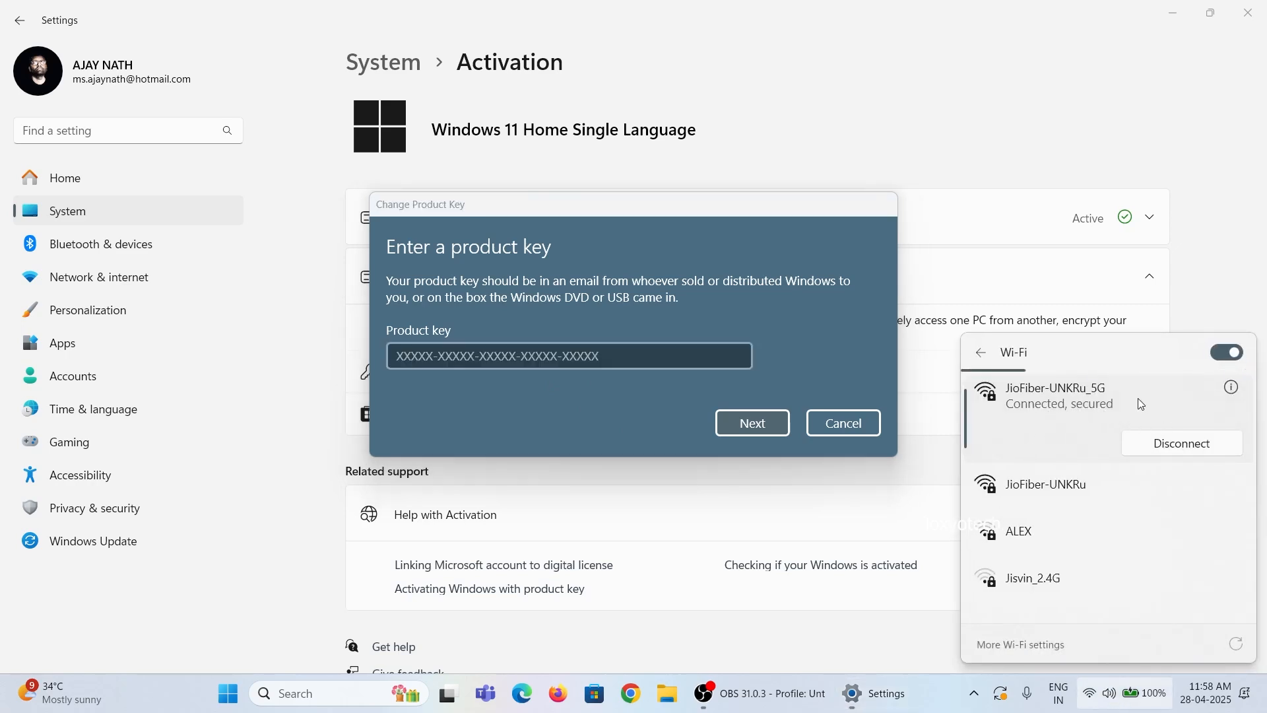
{"action": "mouse_move", "coordinate": [1083, 400]}
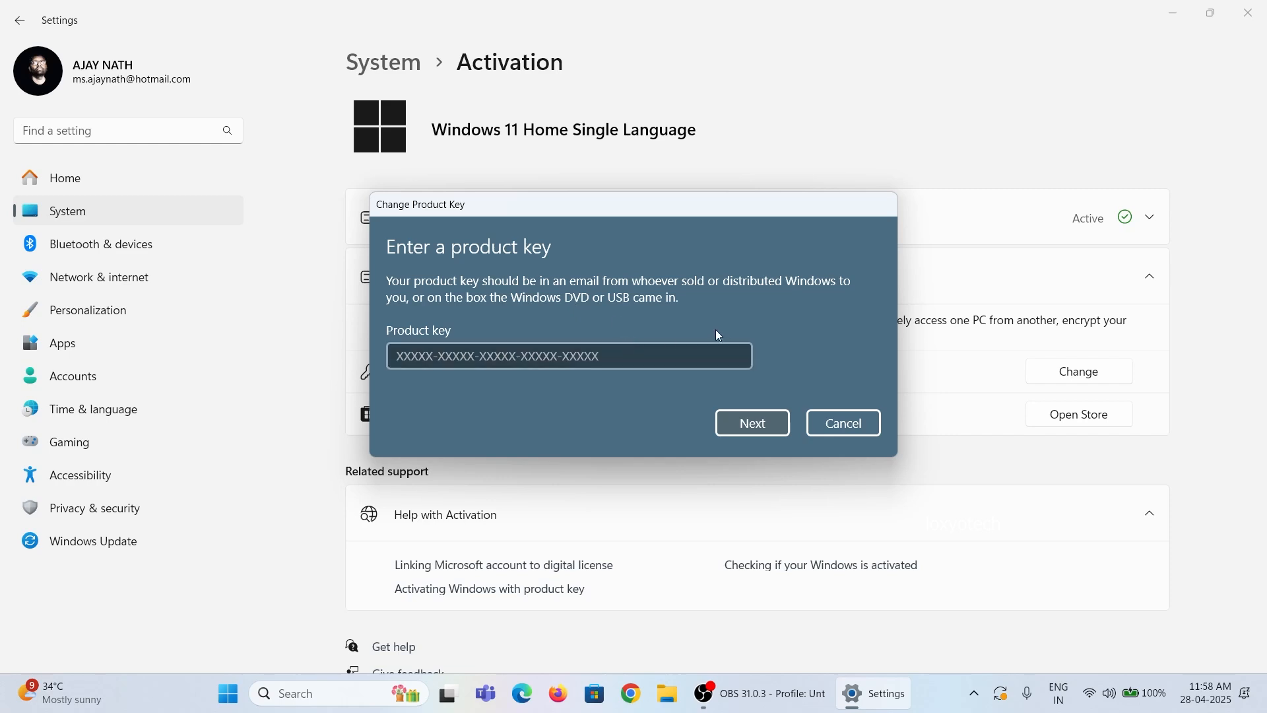
{"action": "left_click", "coordinate": [842, 423]}
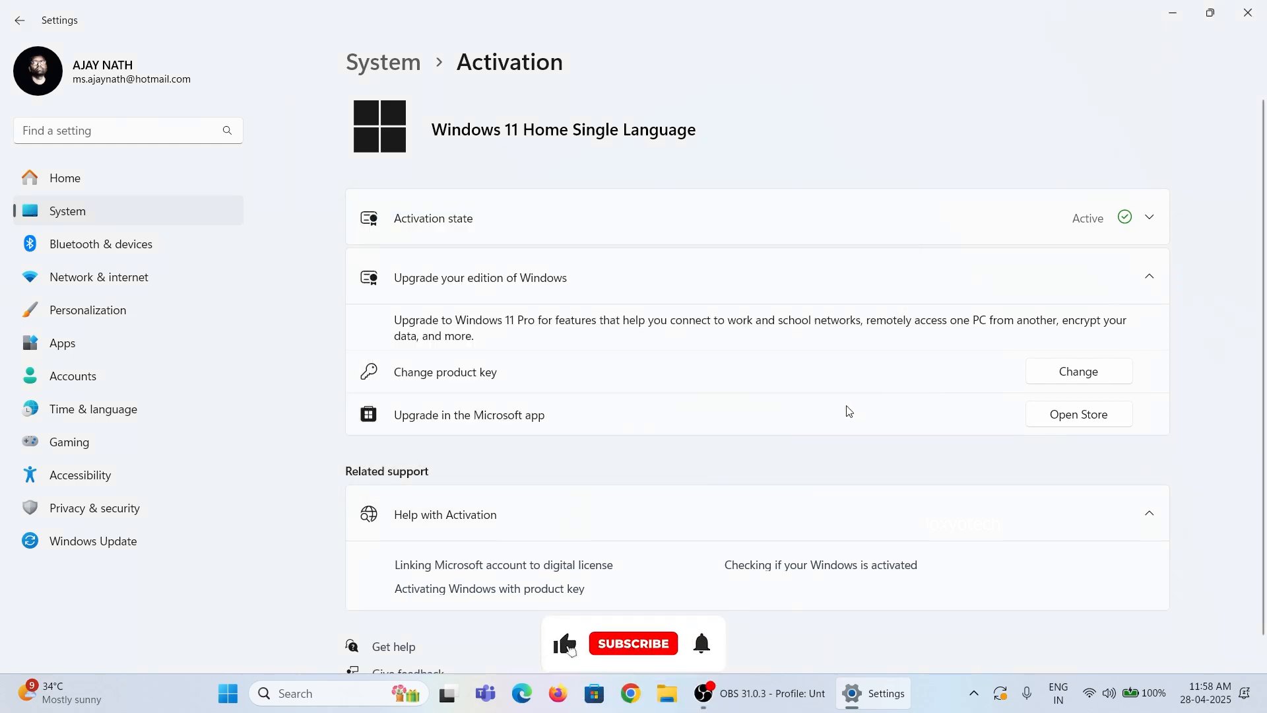
{"action": "left_click", "coordinate": [633, 643]}
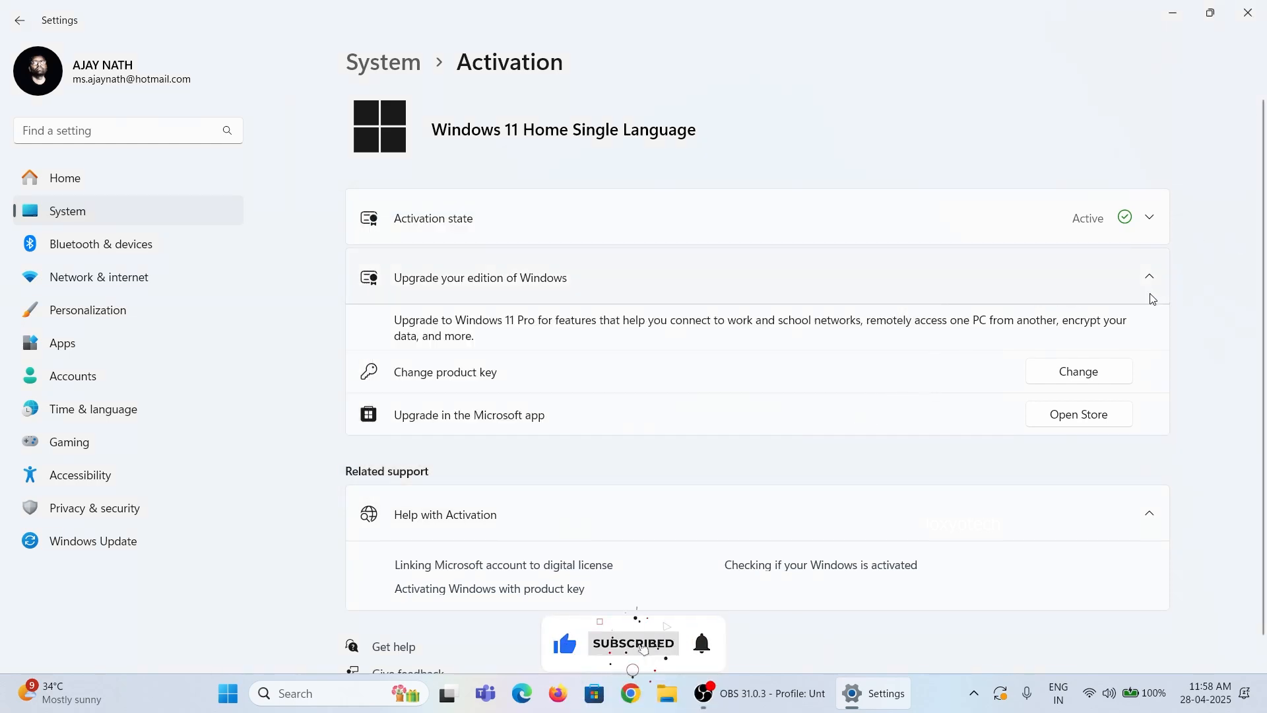
{"action": "left_click", "coordinate": [1148, 275]}
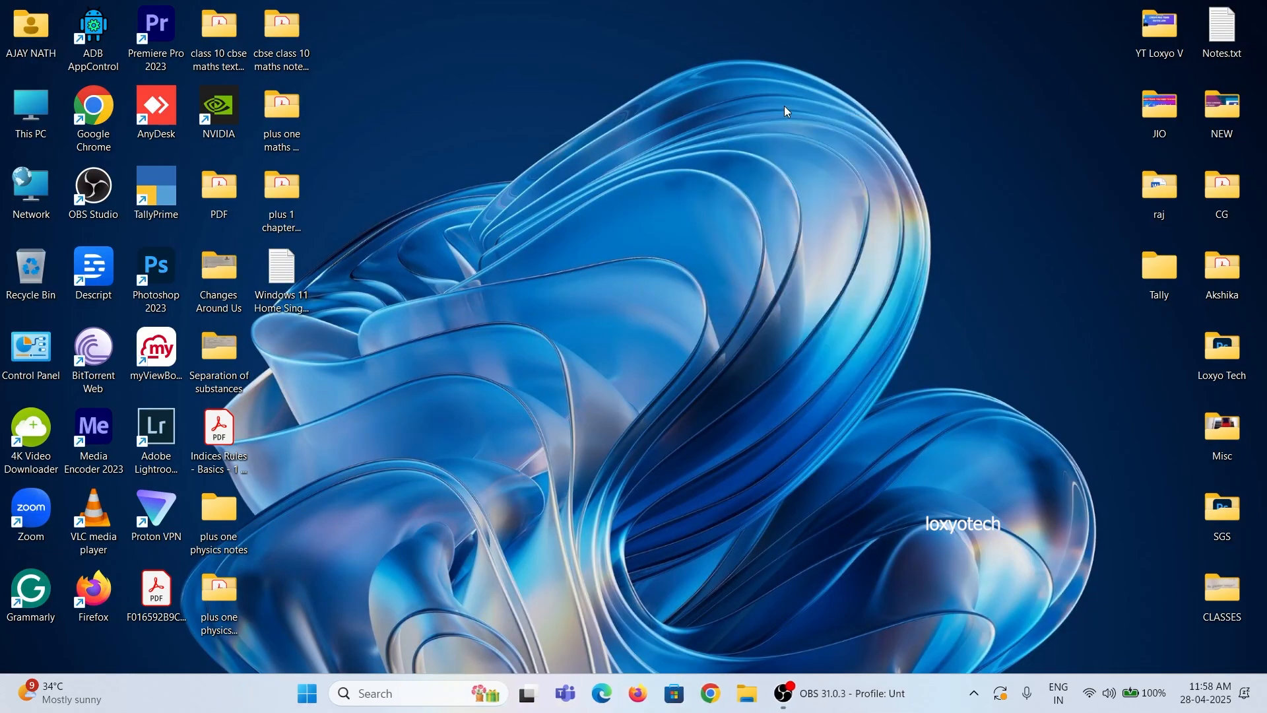
{"action": "mouse_move", "coordinate": [567, 317]}
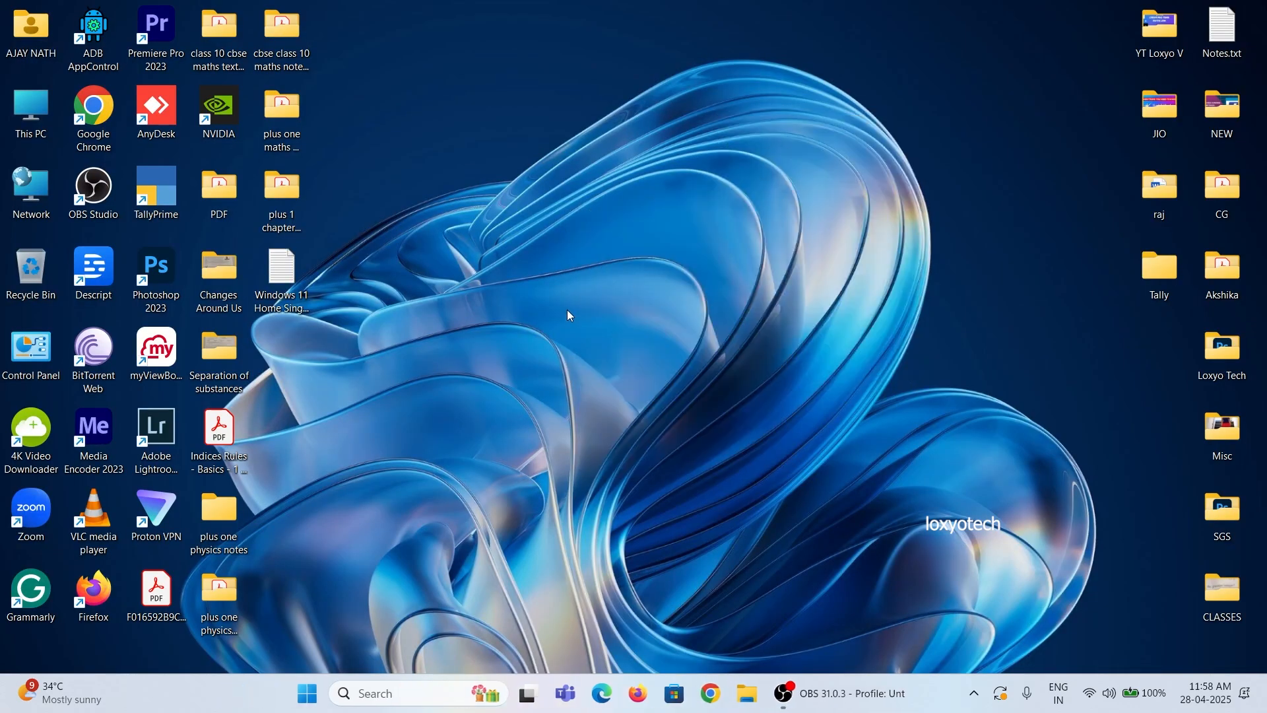
Drag Windows 11 Home Single Language Key.txt from the desktop into the Recycle Bin.
{"action": "left_click_drag", "start_coordinate": [280, 267], "coordinate": [32, 267]}
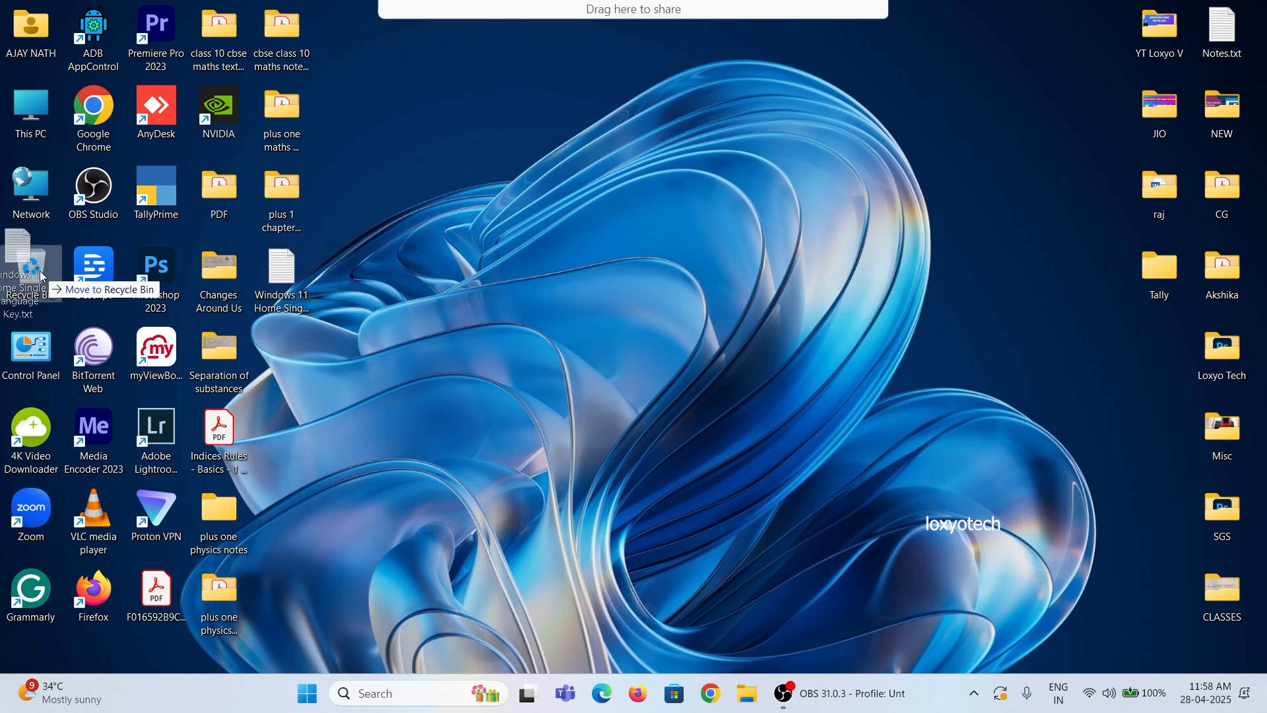